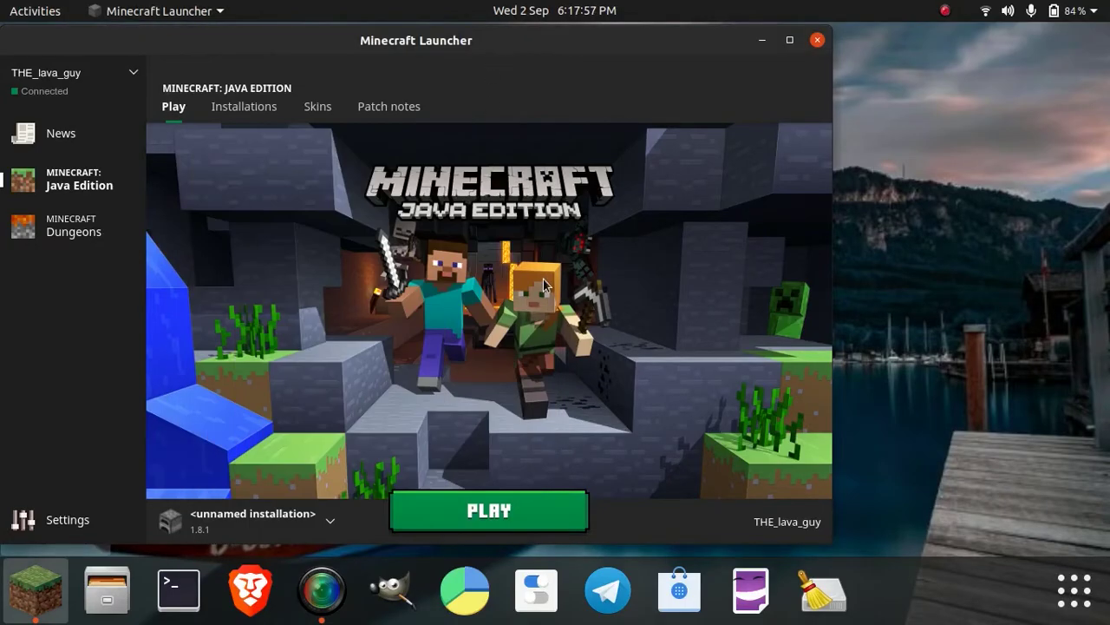
mouse_move(379, 501)
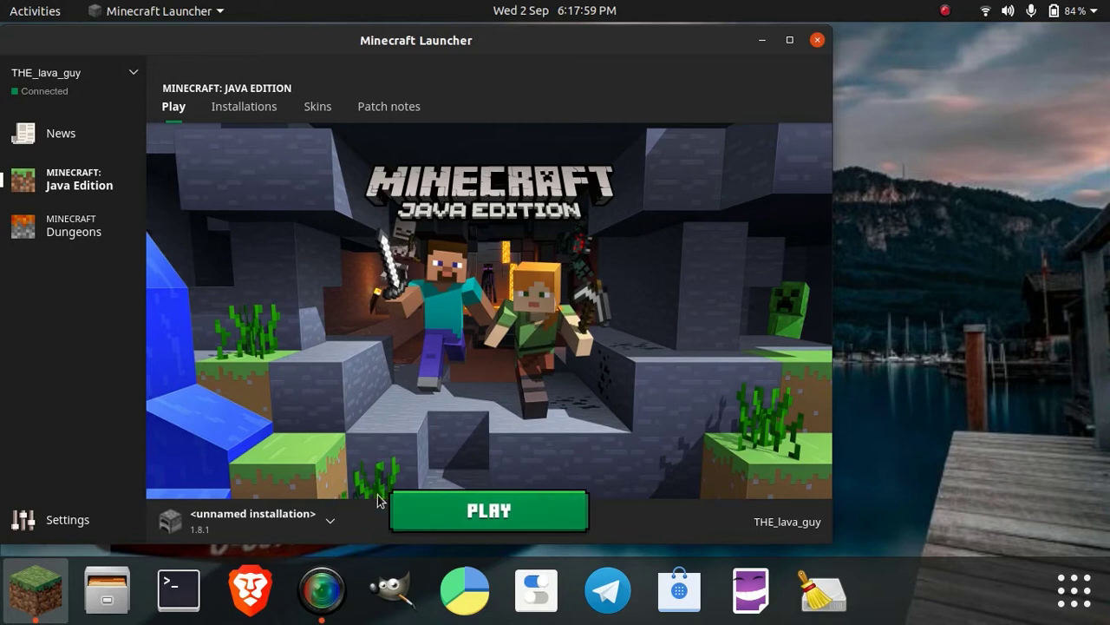
Step: Launch the 1.8.1 installation and scroll through its game output log until it crashes
click(490, 509)
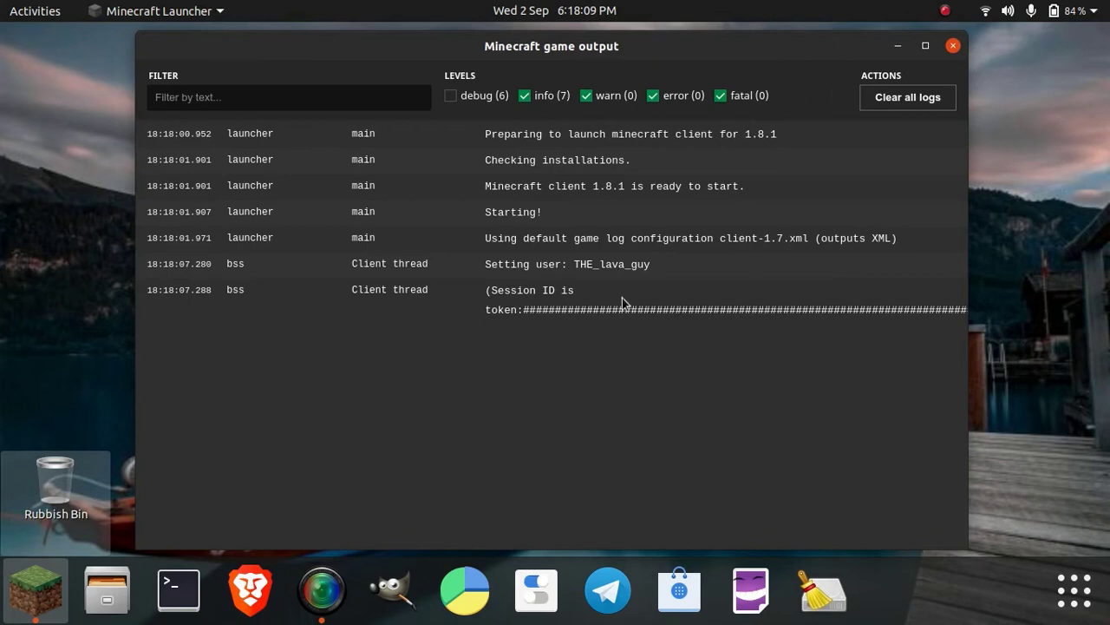
mouse_move(967, 87)
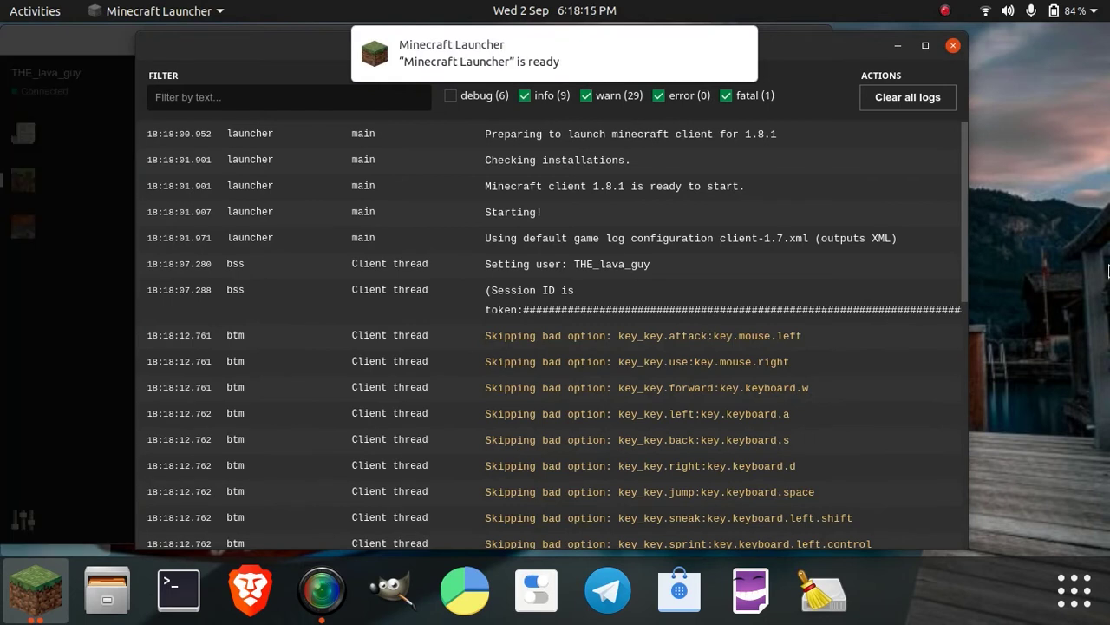
scroll(down, 3)
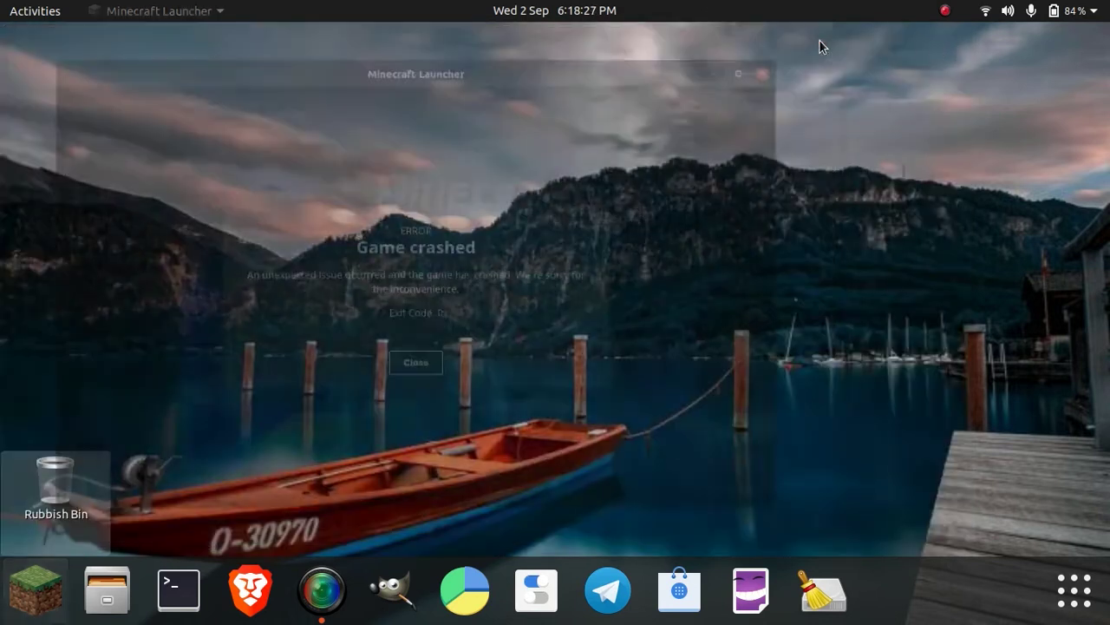
Step: Open a Brave incognito window and type a Google query about installing multiple Java versions
right_click(250, 590)
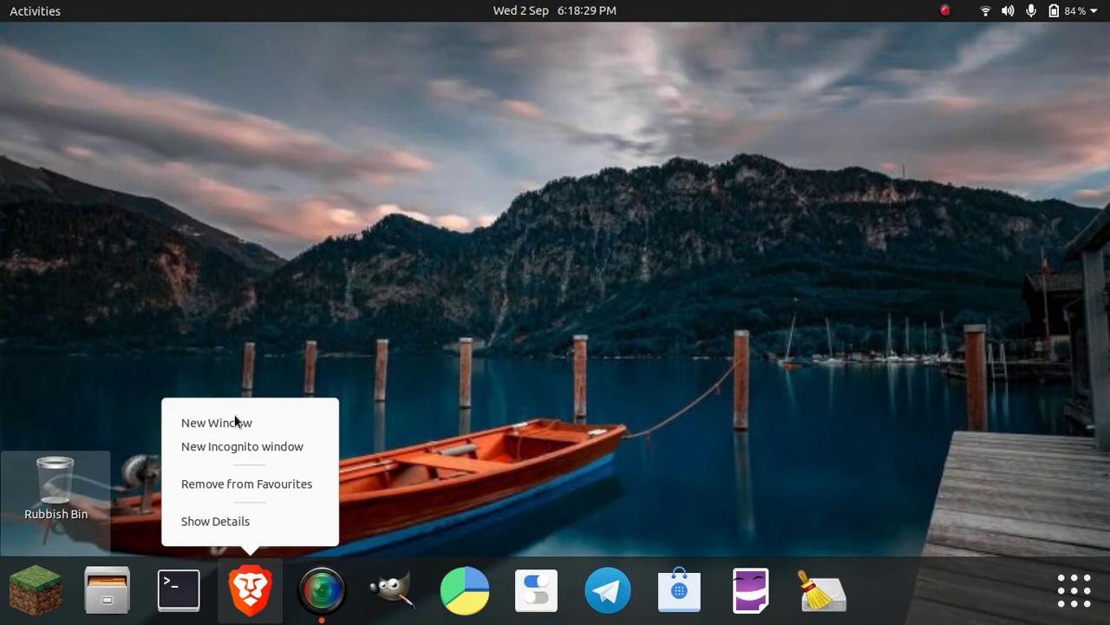
click(216, 422)
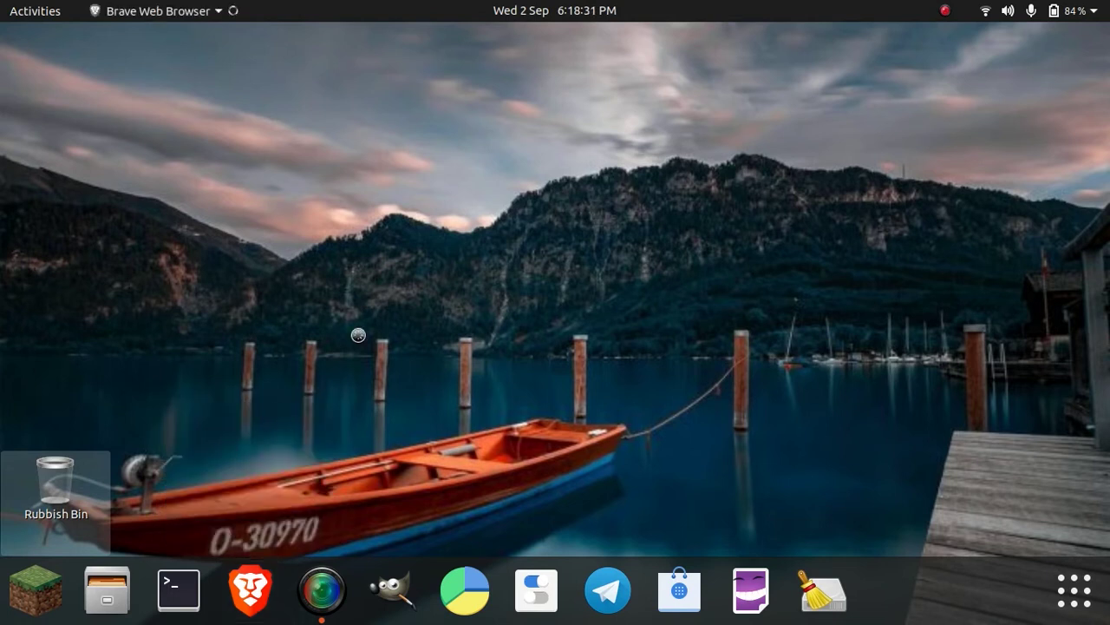
click(250, 589)
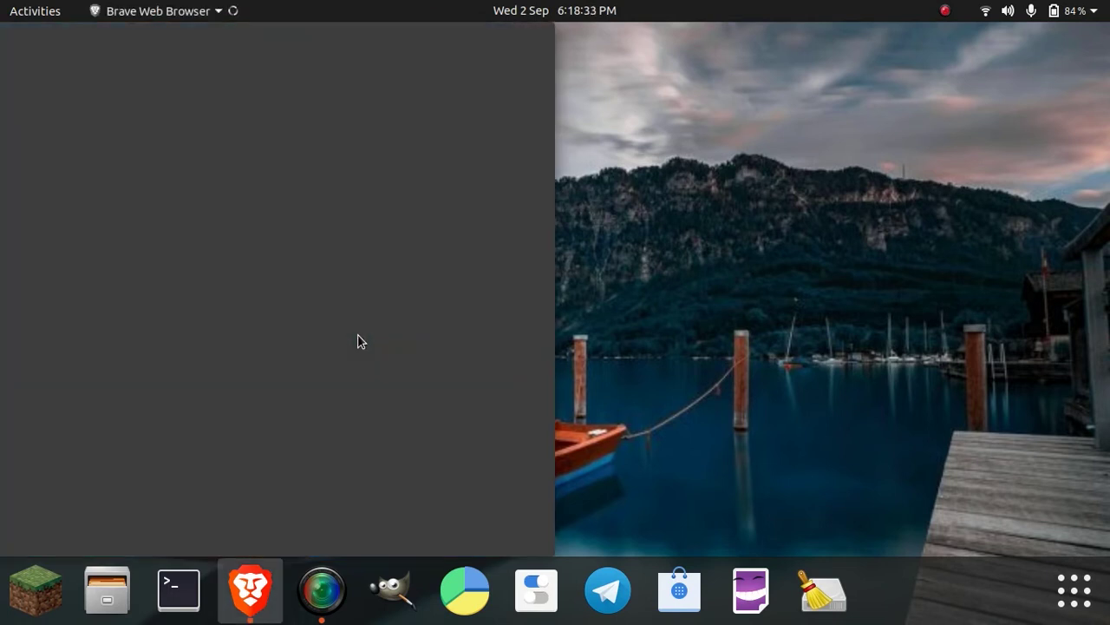
click(251, 589)
text(how to ins)
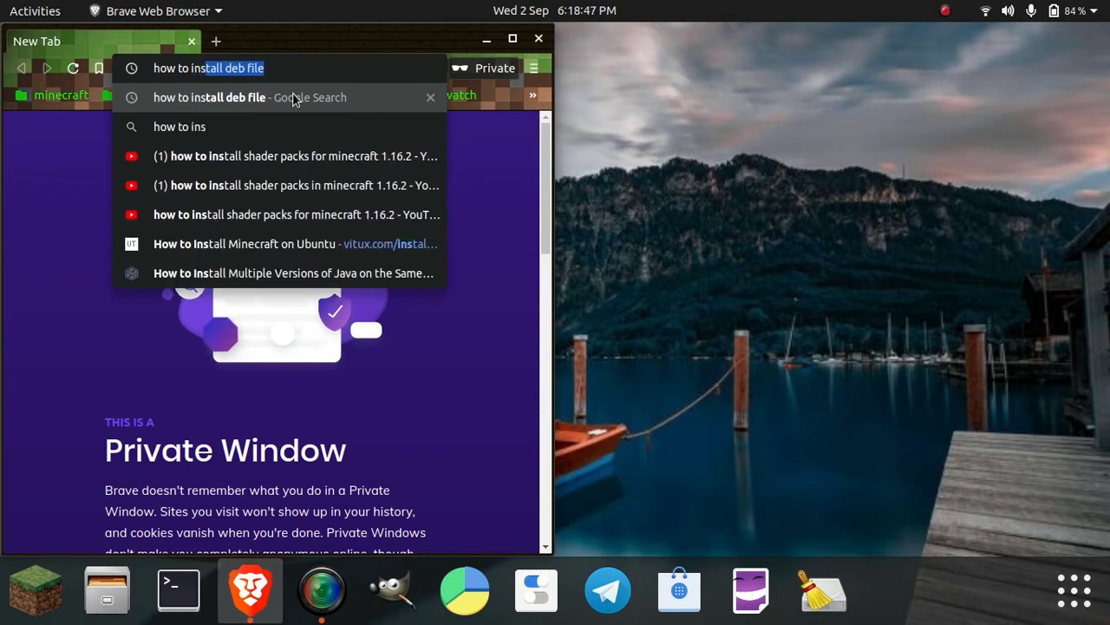
text(a)
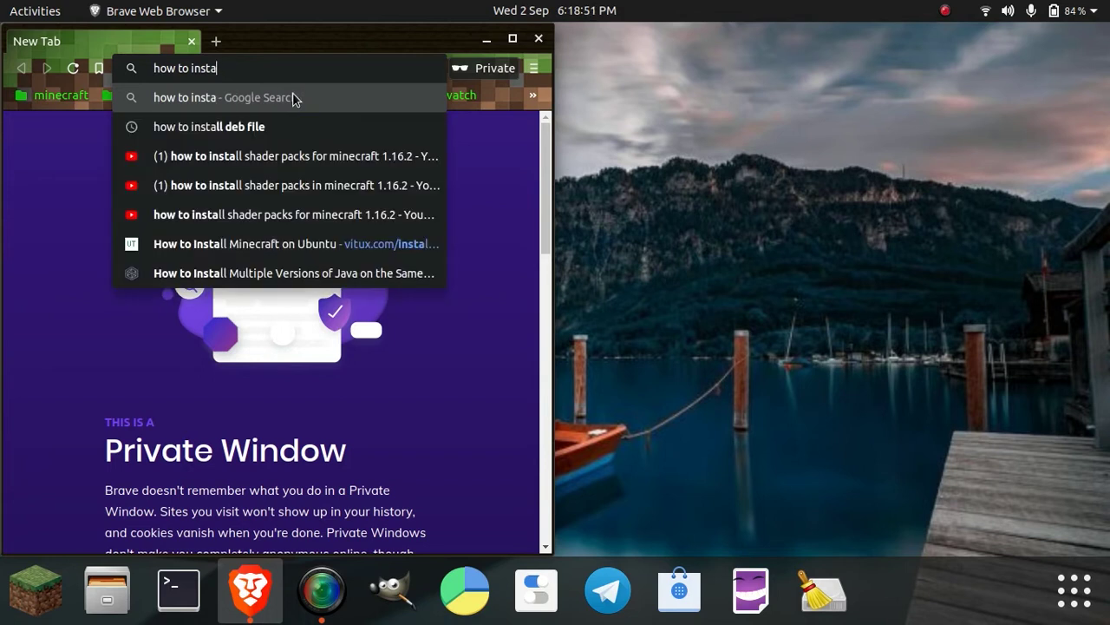
text(lls)
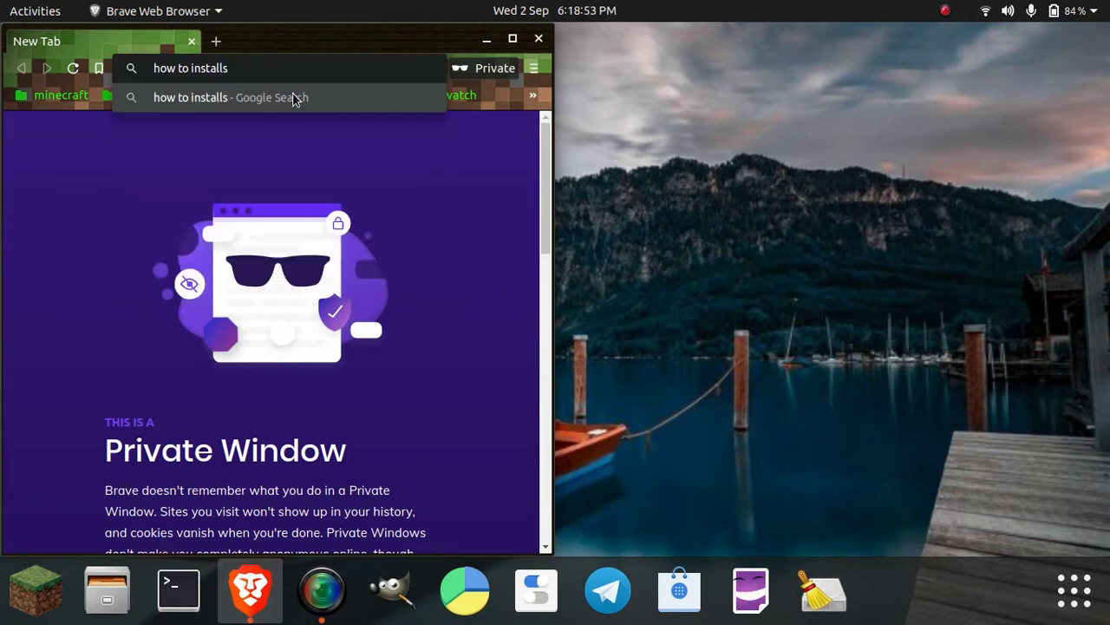
text(mut)
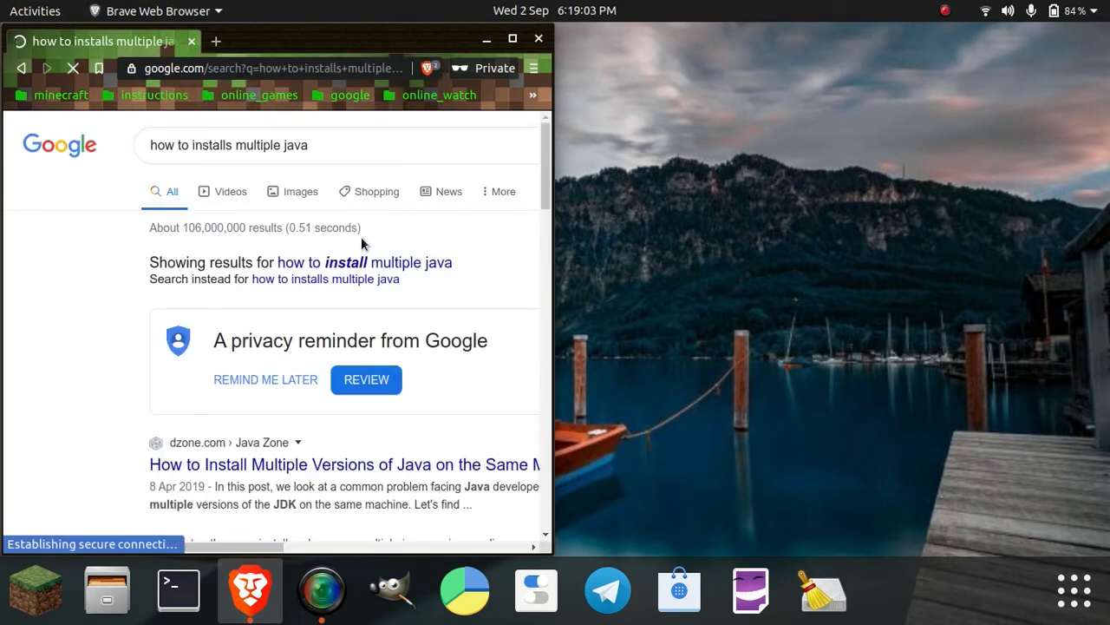
Step: Rerun the corrected search, open DZone's cached article, and scroll to the SDKMan install commands
click(325, 279)
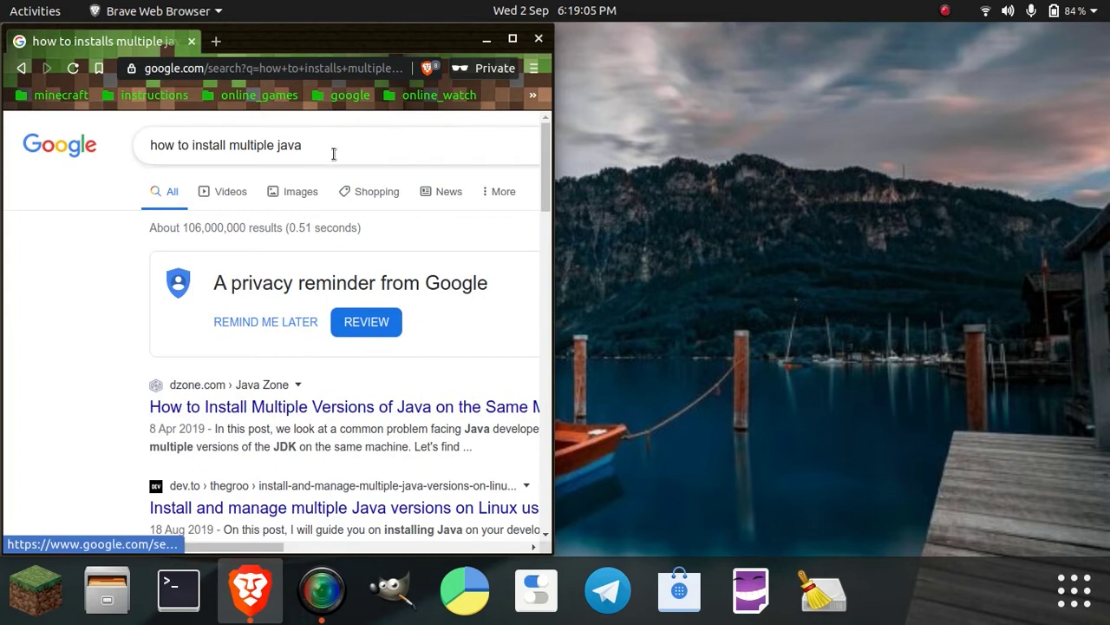
mouse_move(316, 353)
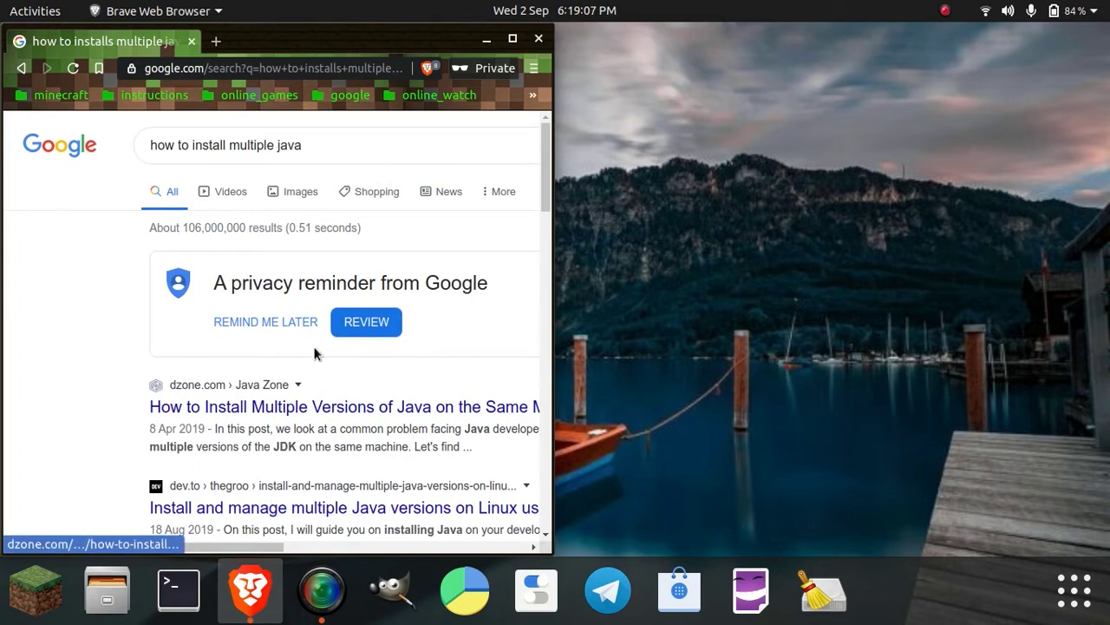
scroll(down, 3)
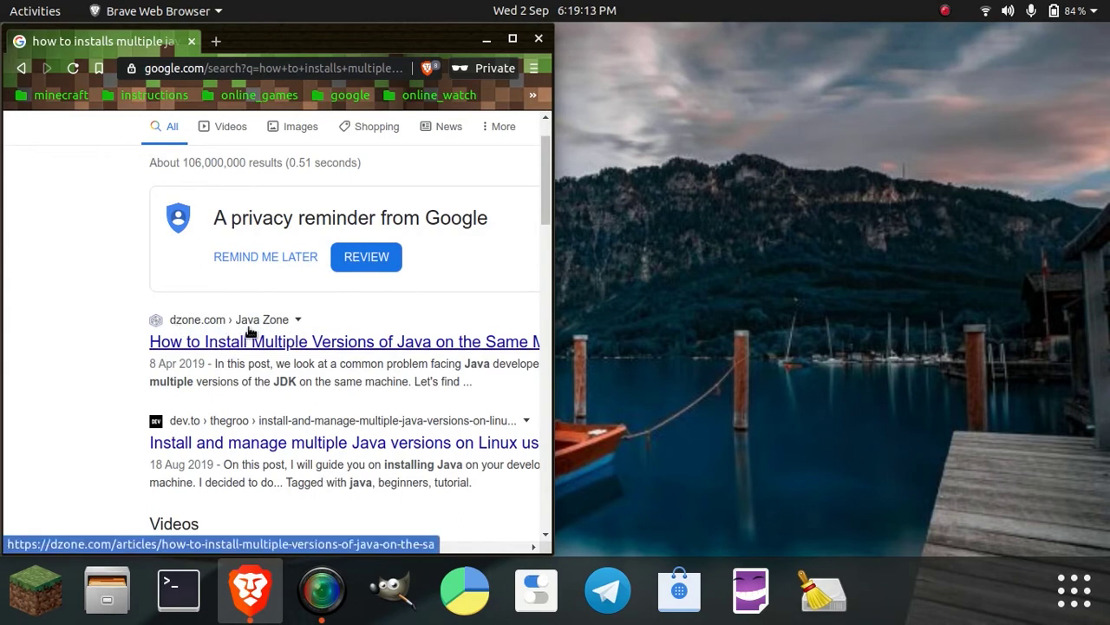
mouse_move(265, 326)
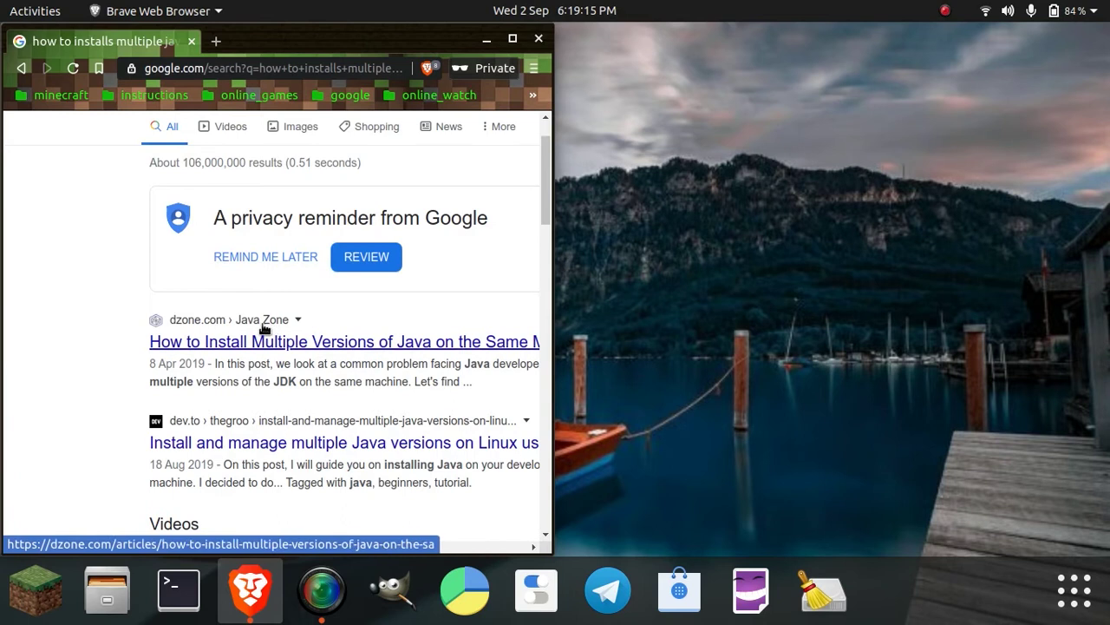
mouse_move(277, 318)
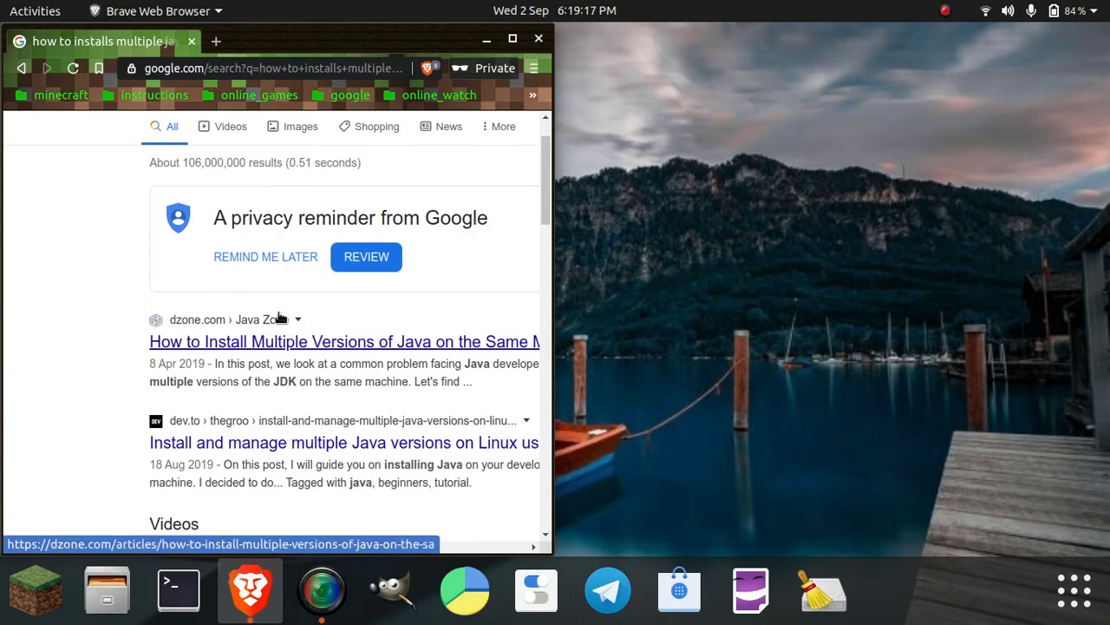
click(340, 342)
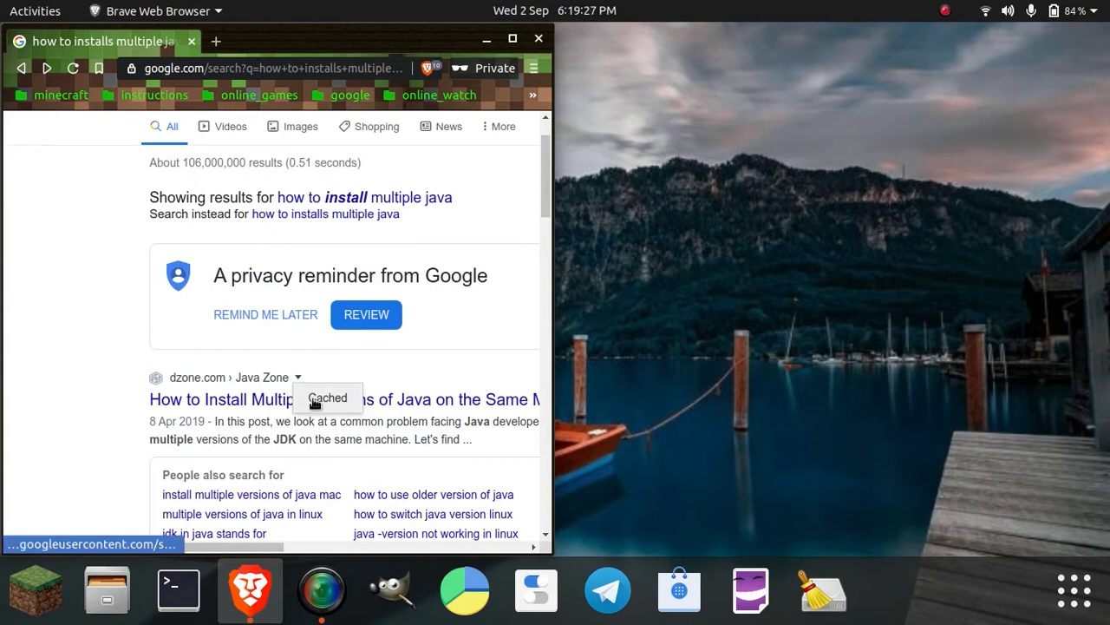
click(327, 398)
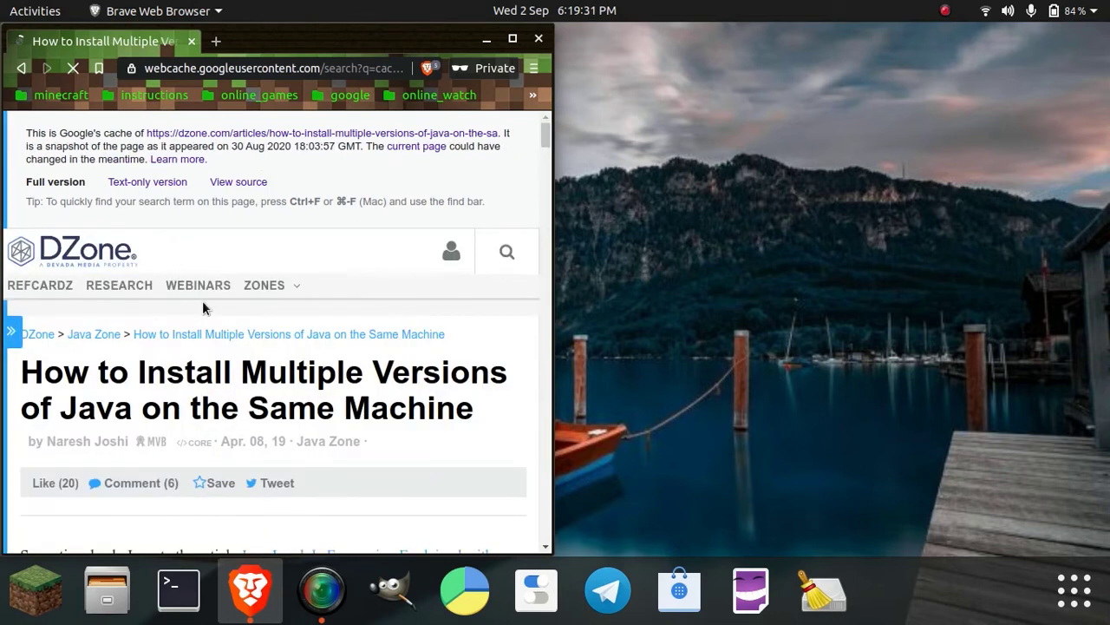
scroll(down, 3)
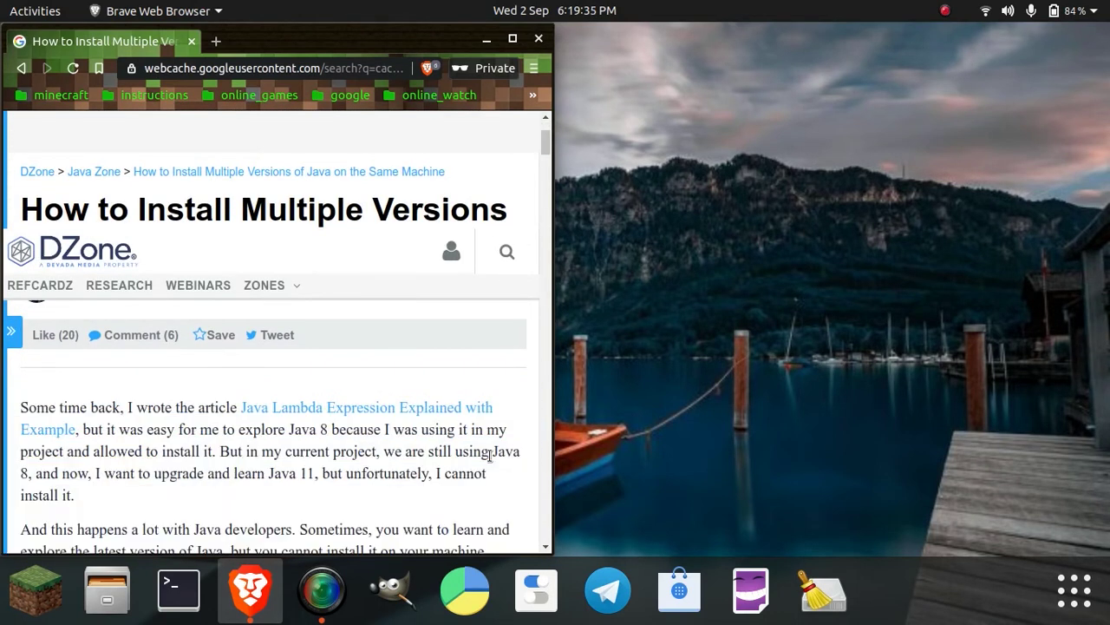
scroll(down, 3)
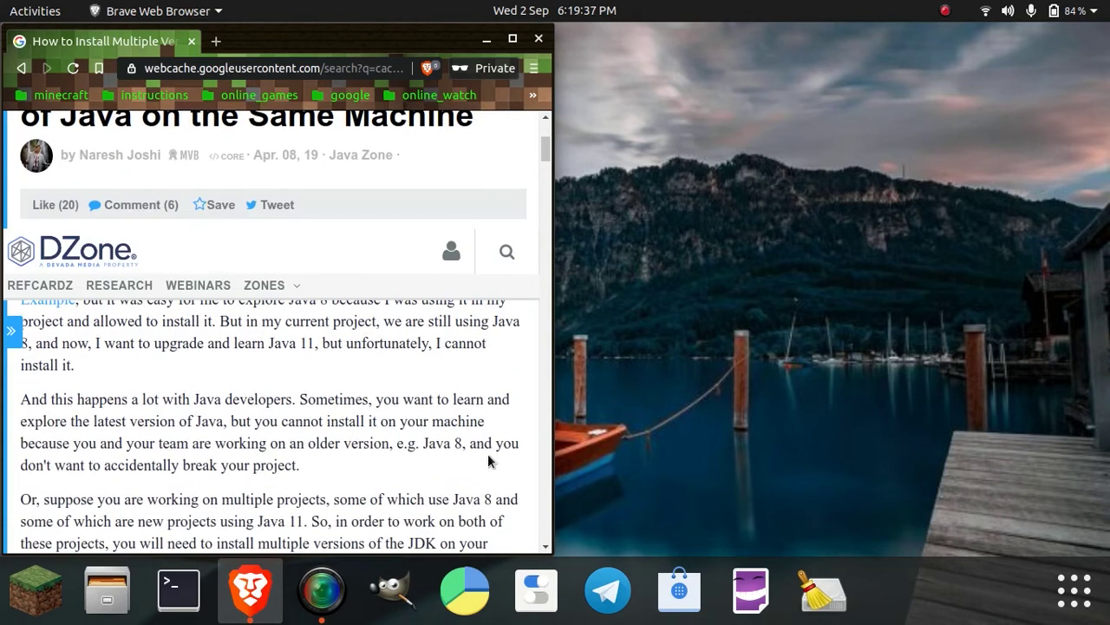
scroll(down, 3)
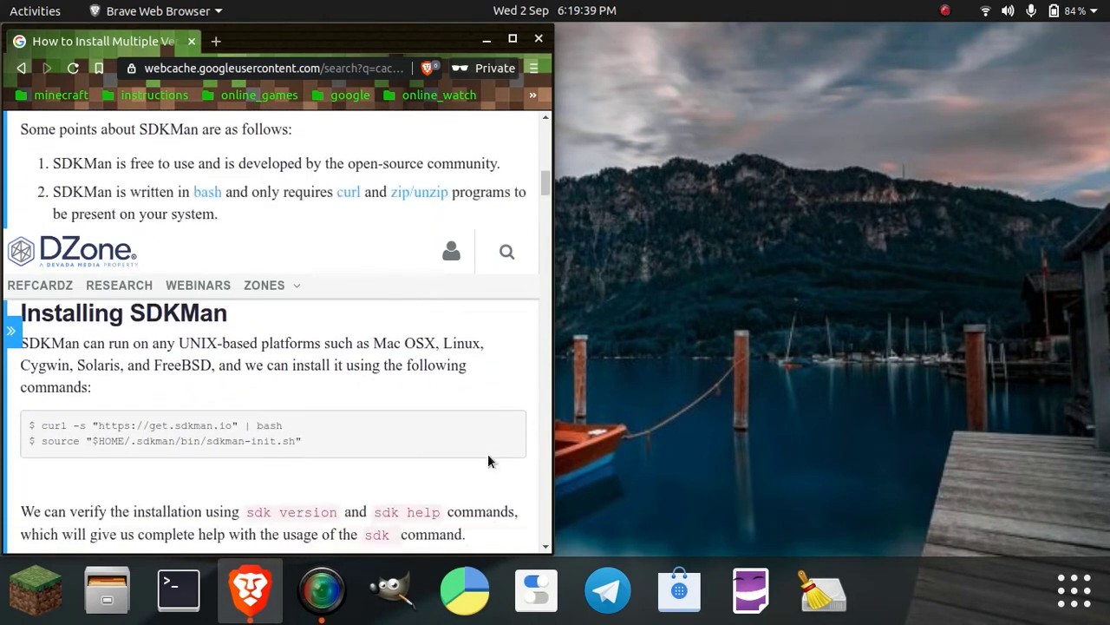
scroll(down, 3)
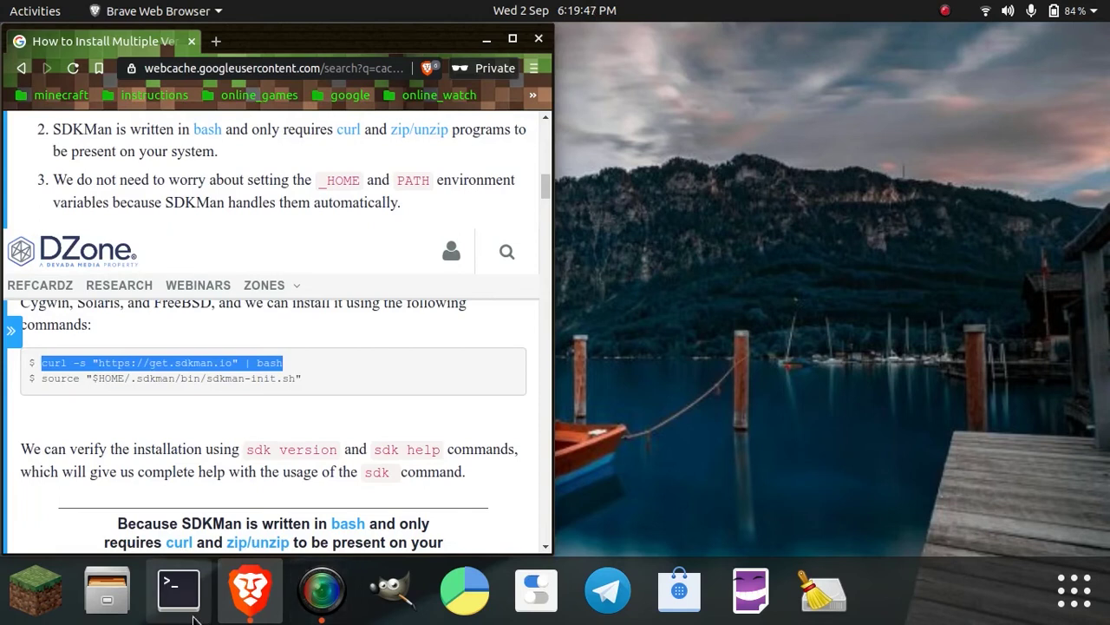
click(171, 593)
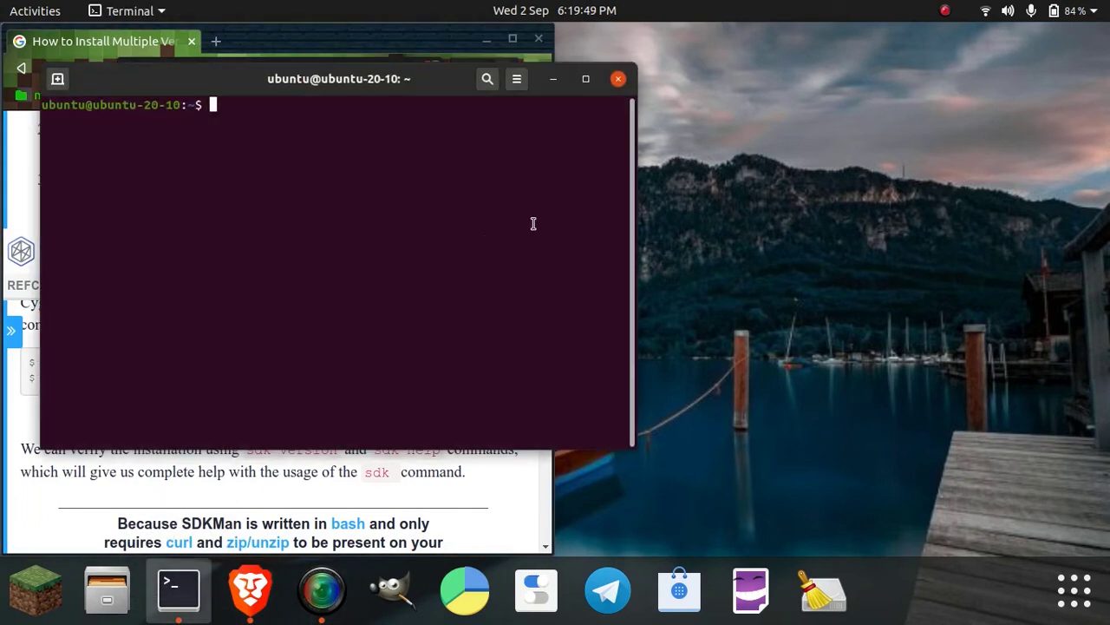
text(curl -s "https://get.sdkman.io" | bash)
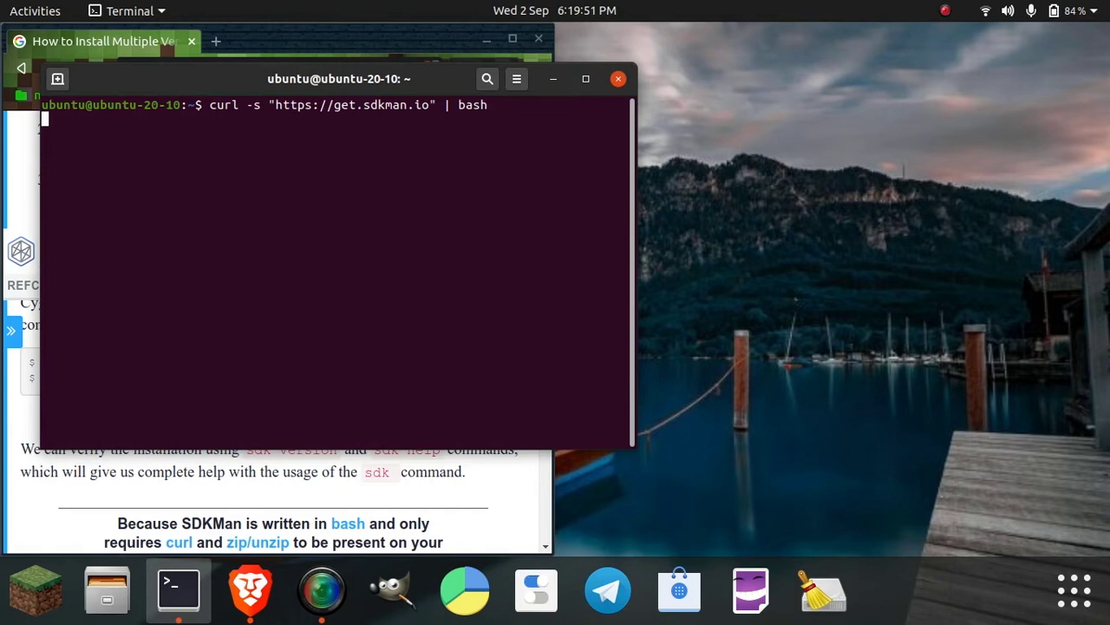
key(Return)
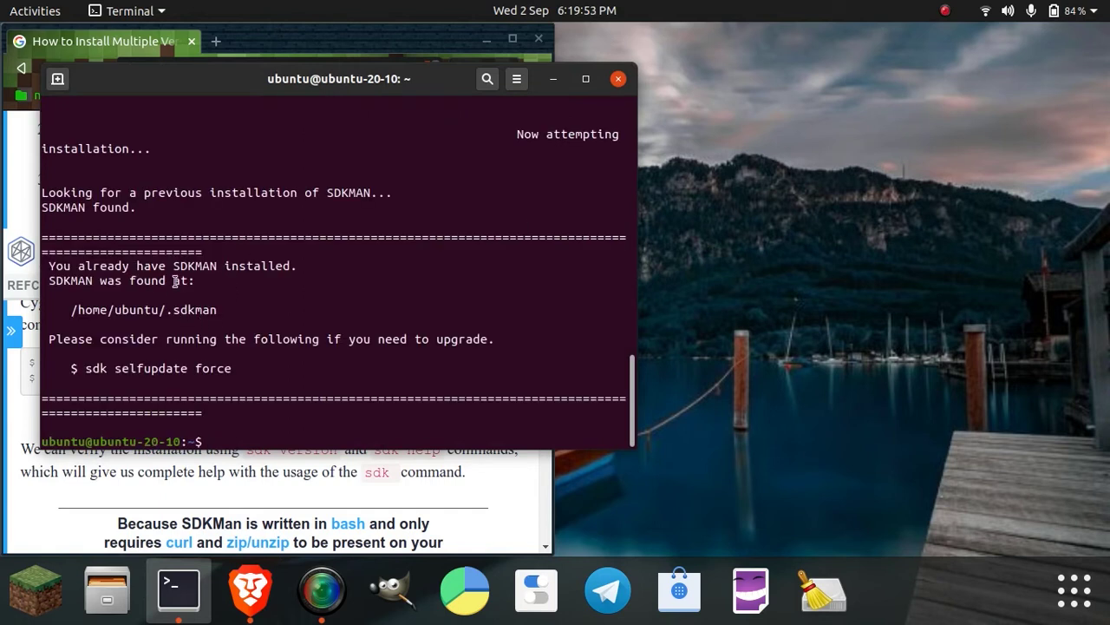
mouse_move(218, 272)
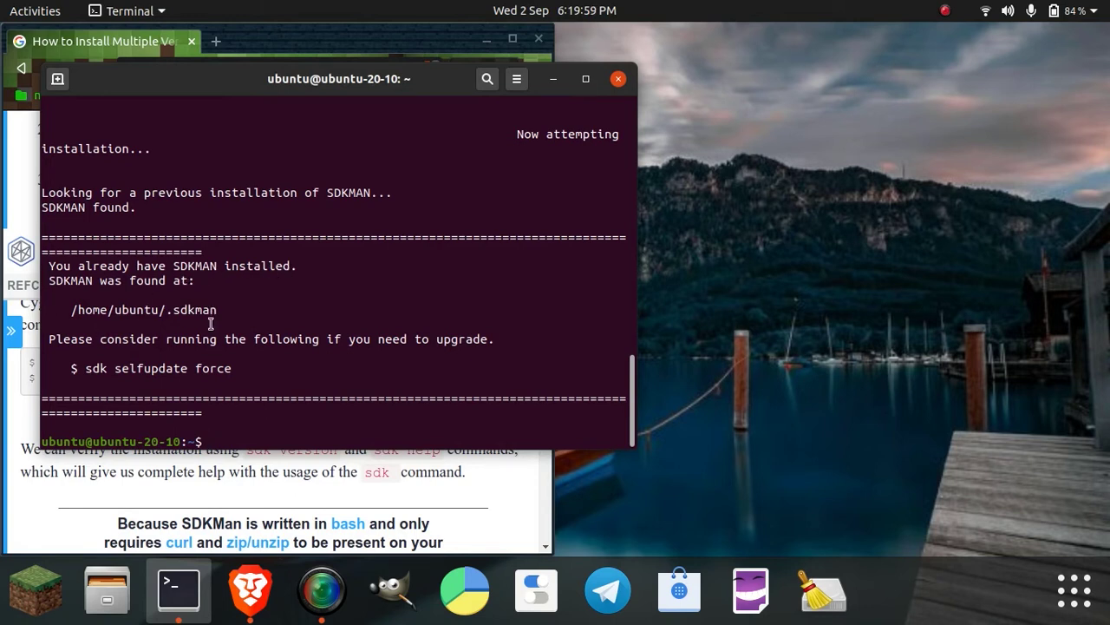
mouse_move(304, 388)
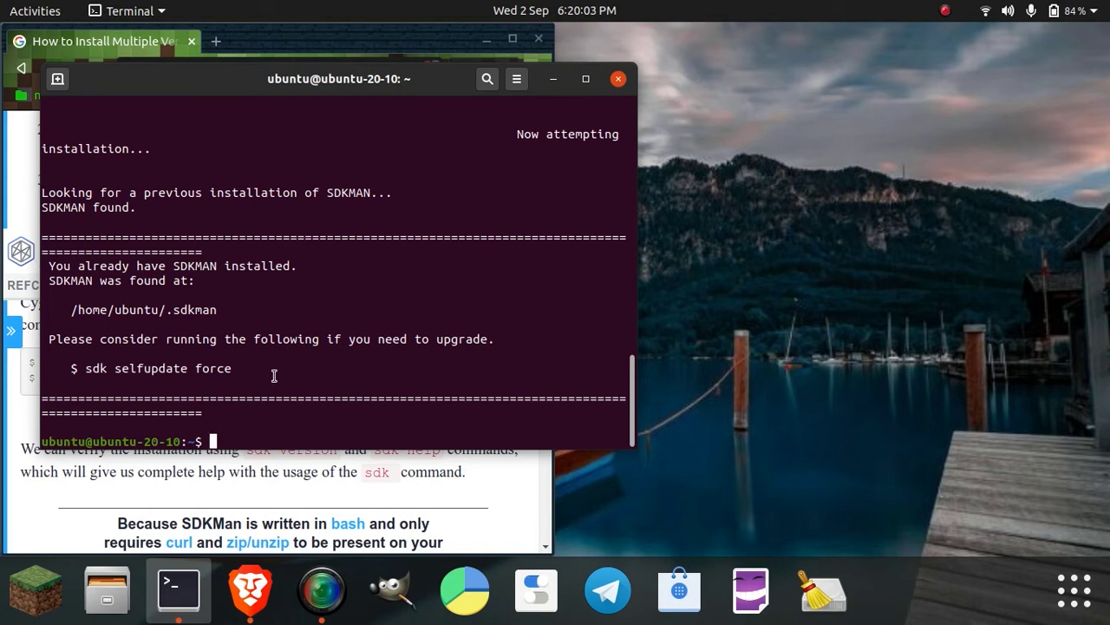
mouse_move(287, 276)
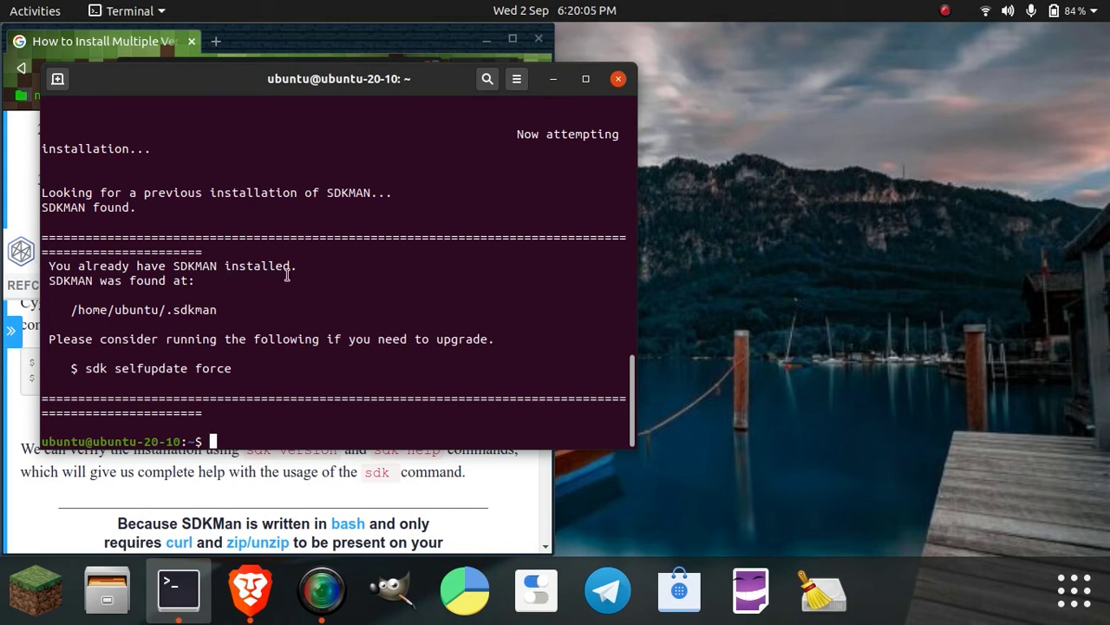
mouse_move(306, 343)
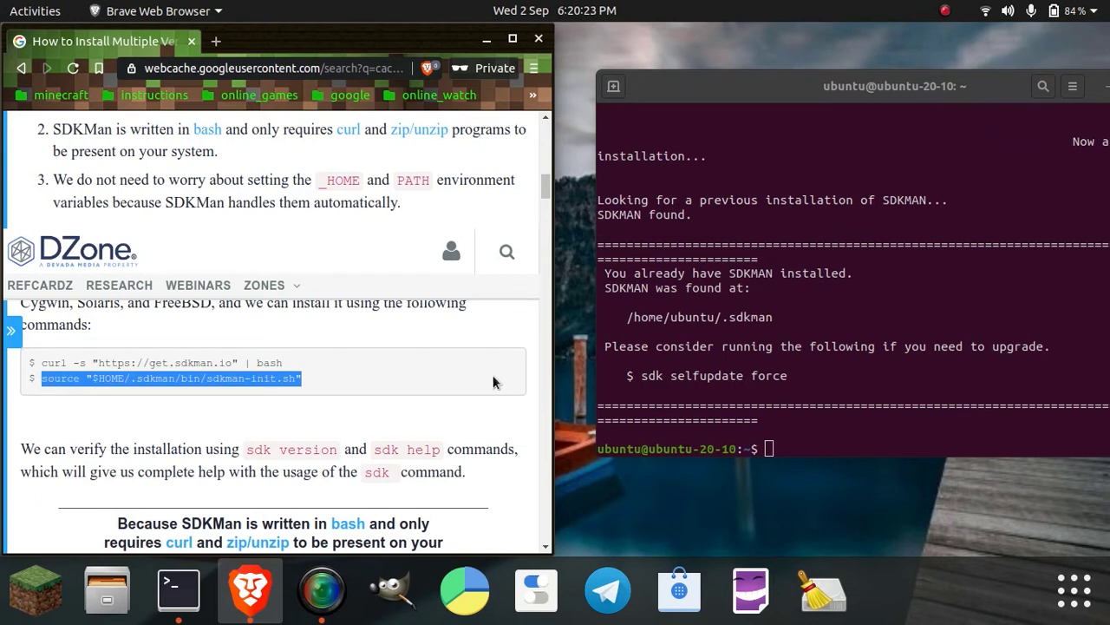
mouse_move(779, 275)
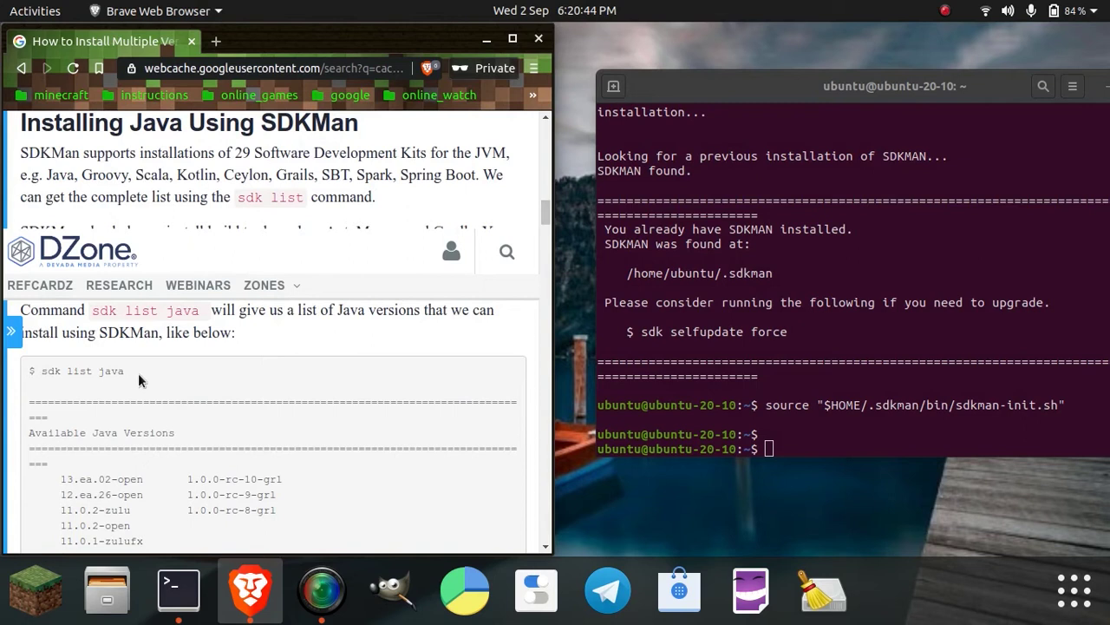
Step: Copy 'sdk list java' from the article and run it in the terminal
double_click(74, 370)
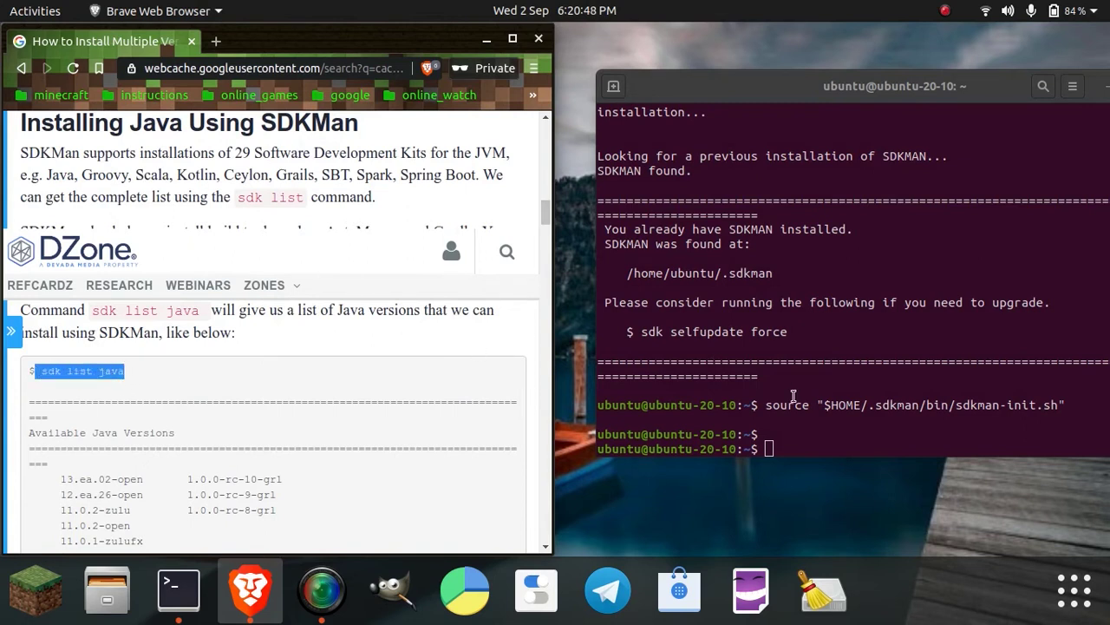
text(sdk list java)
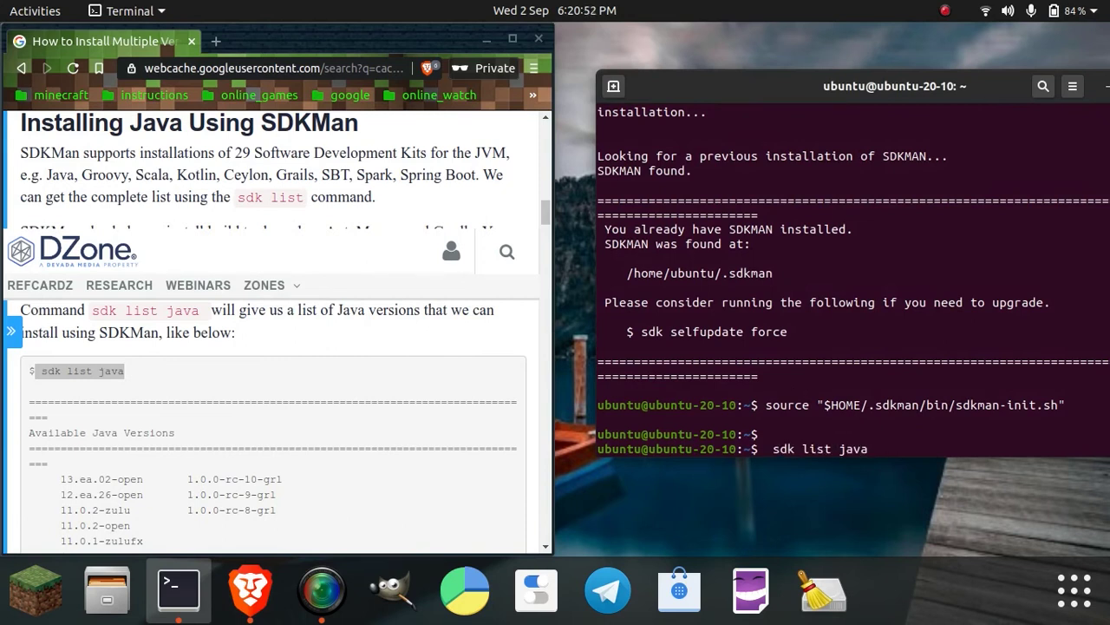
key(Return)
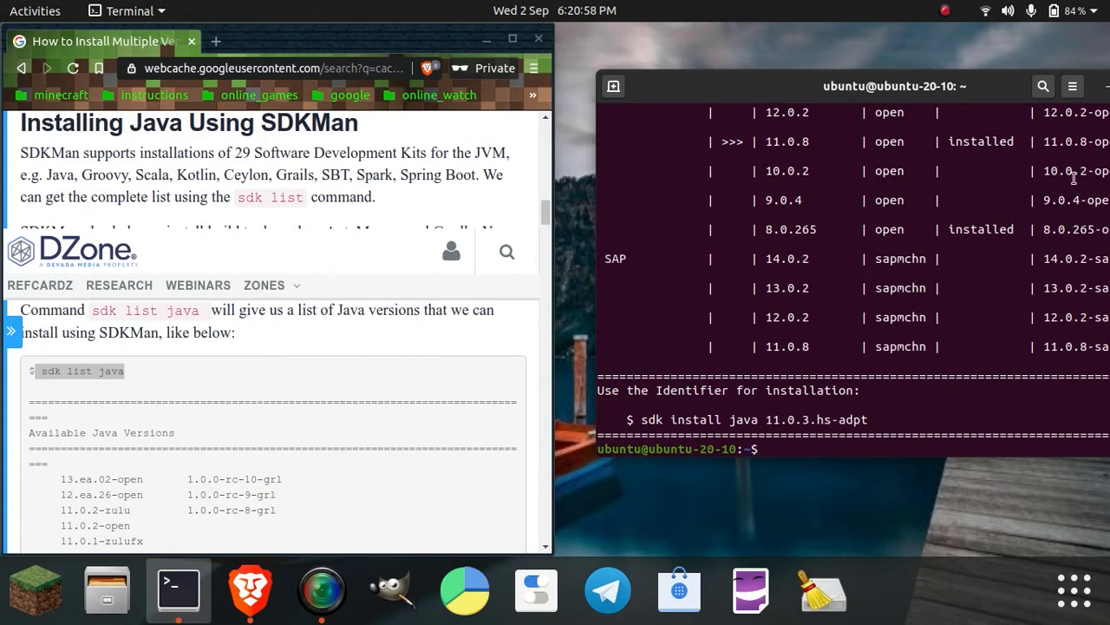
mouse_move(796, 328)
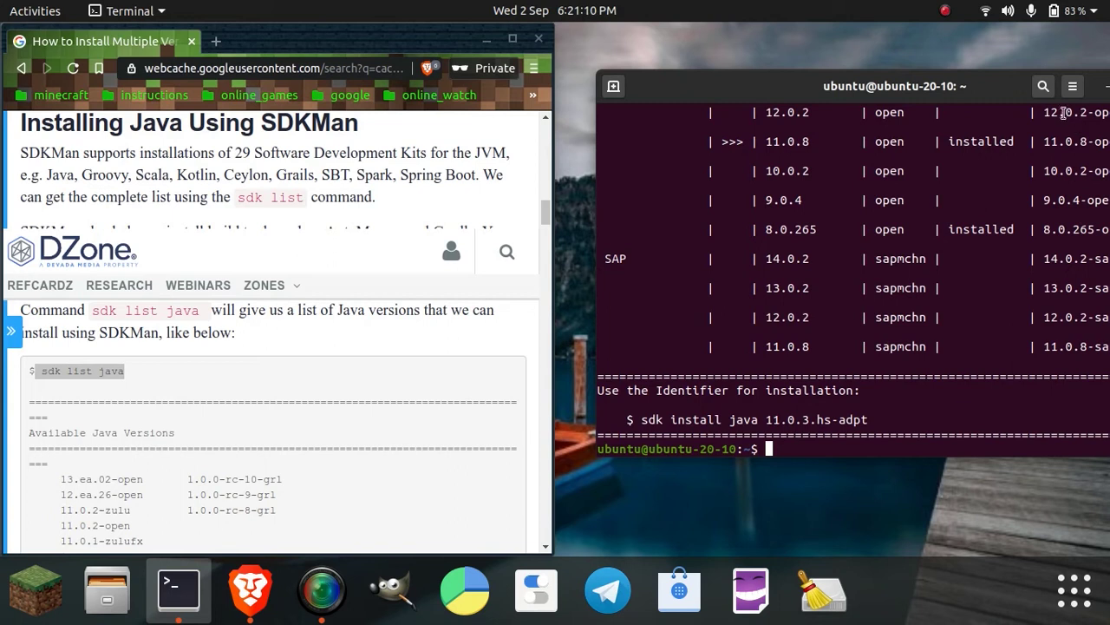
mouse_move(1058, 328)
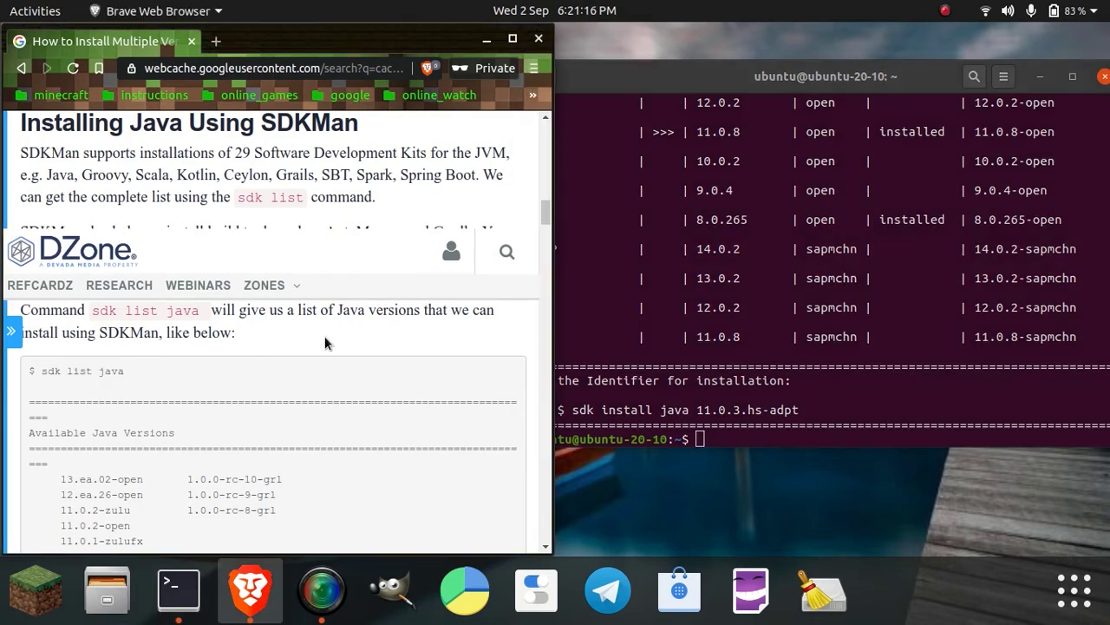
Step: Start an install command, copy the 8.0.265-open identifier, then abandon the partial command
scroll(down, 3)
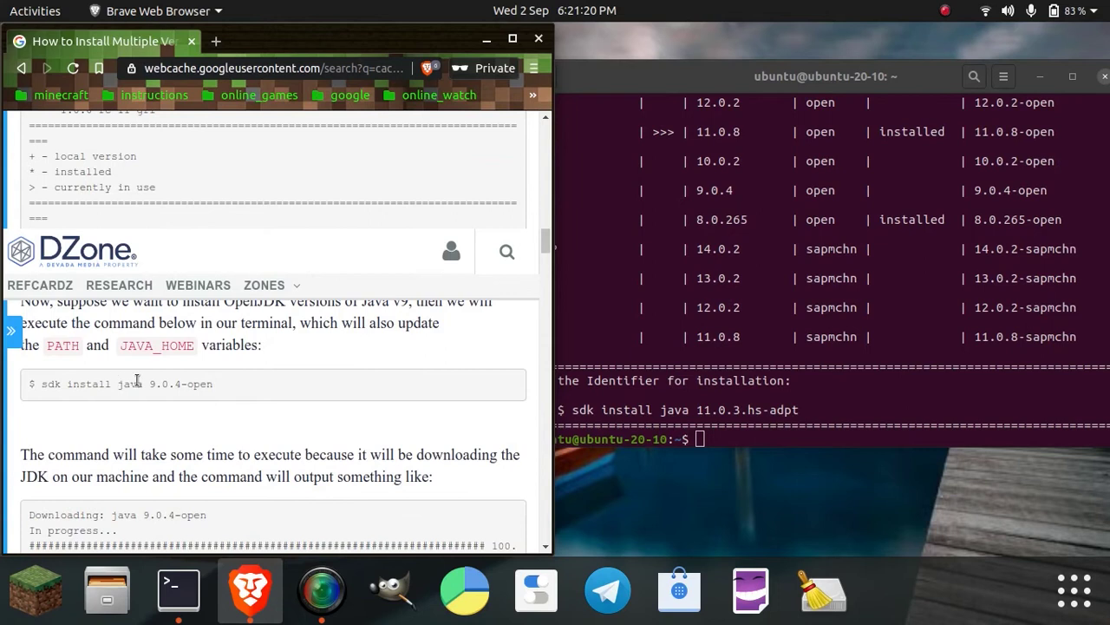
drag(41, 384, 136, 383)
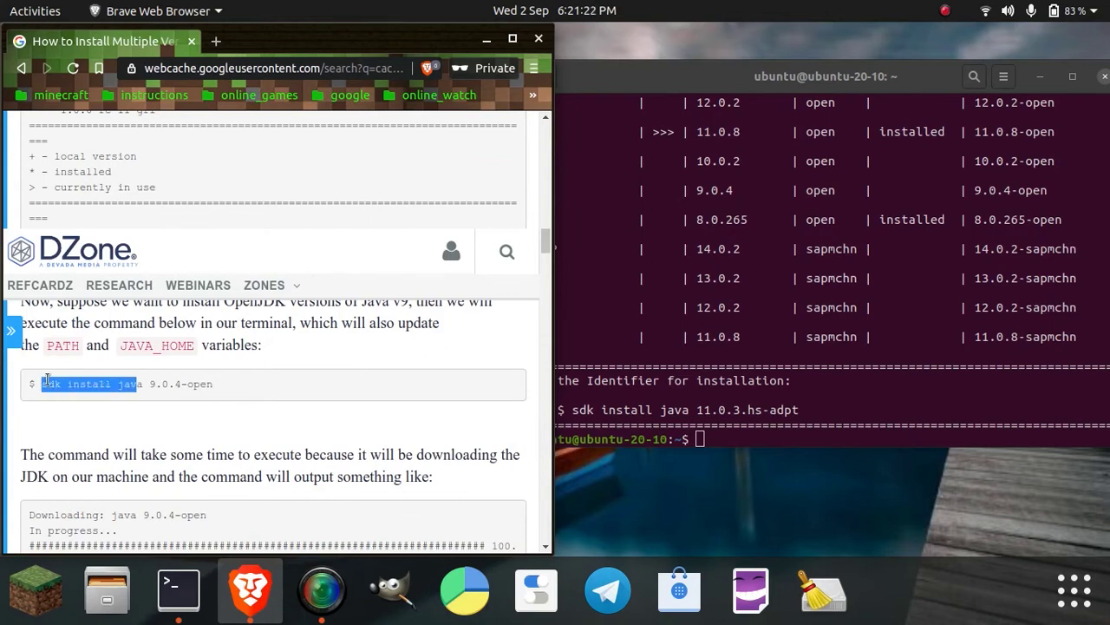
mouse_move(171, 383)
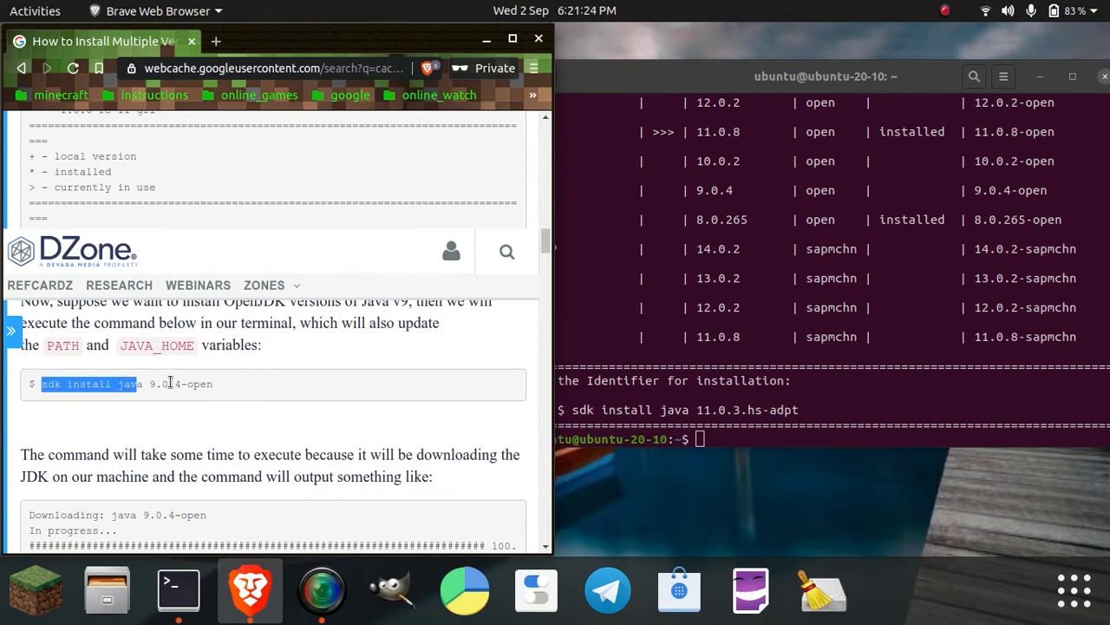
mouse_move(806, 260)
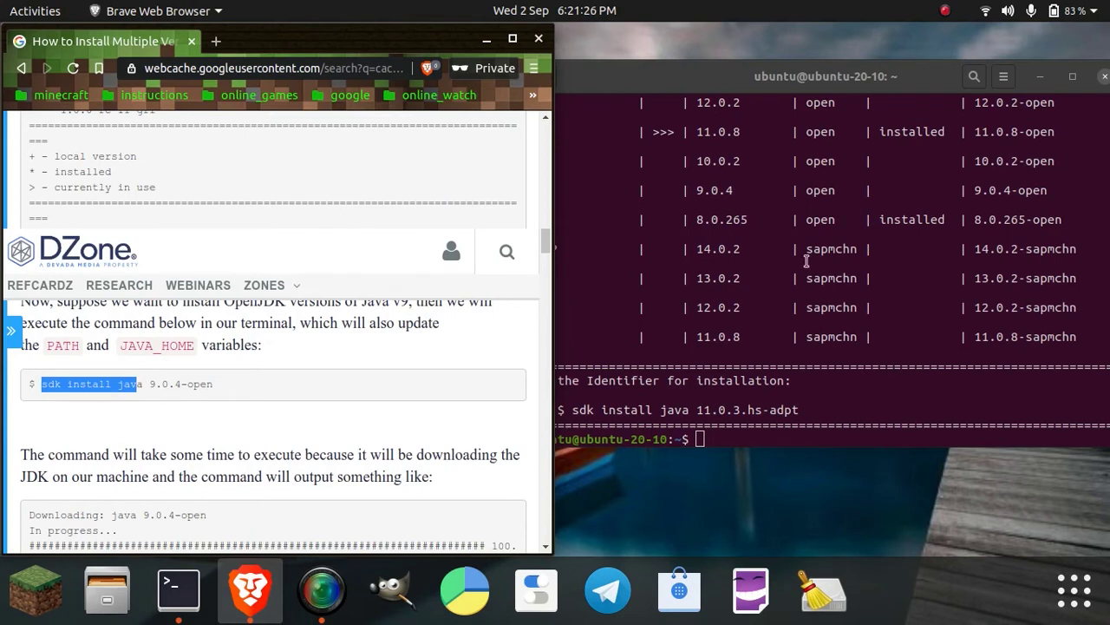
text(sdk install java)
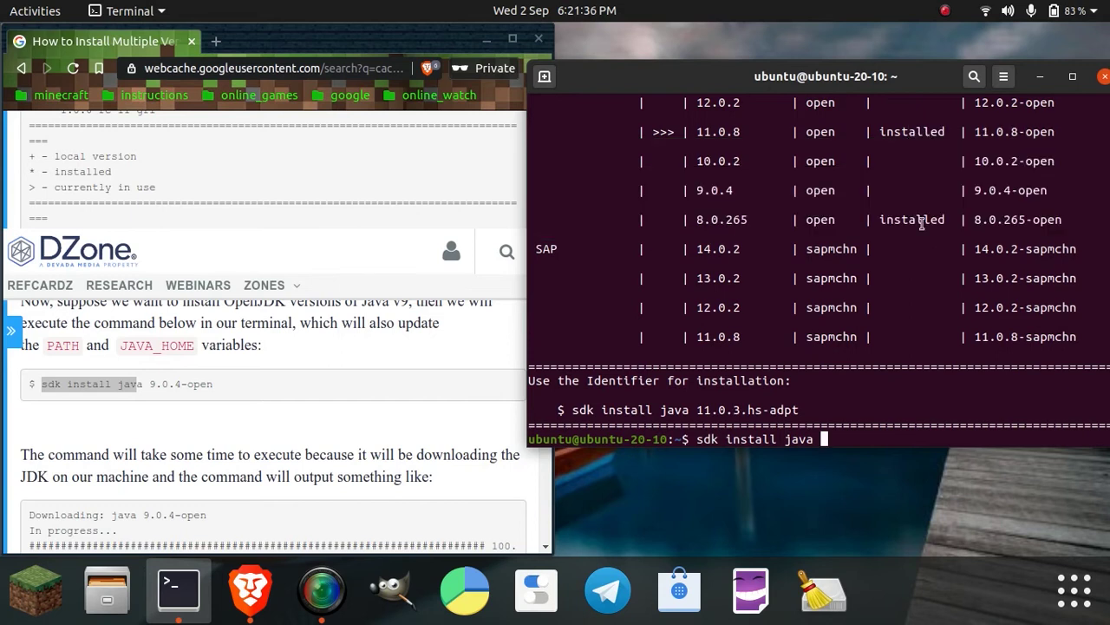
mouse_move(970, 219)
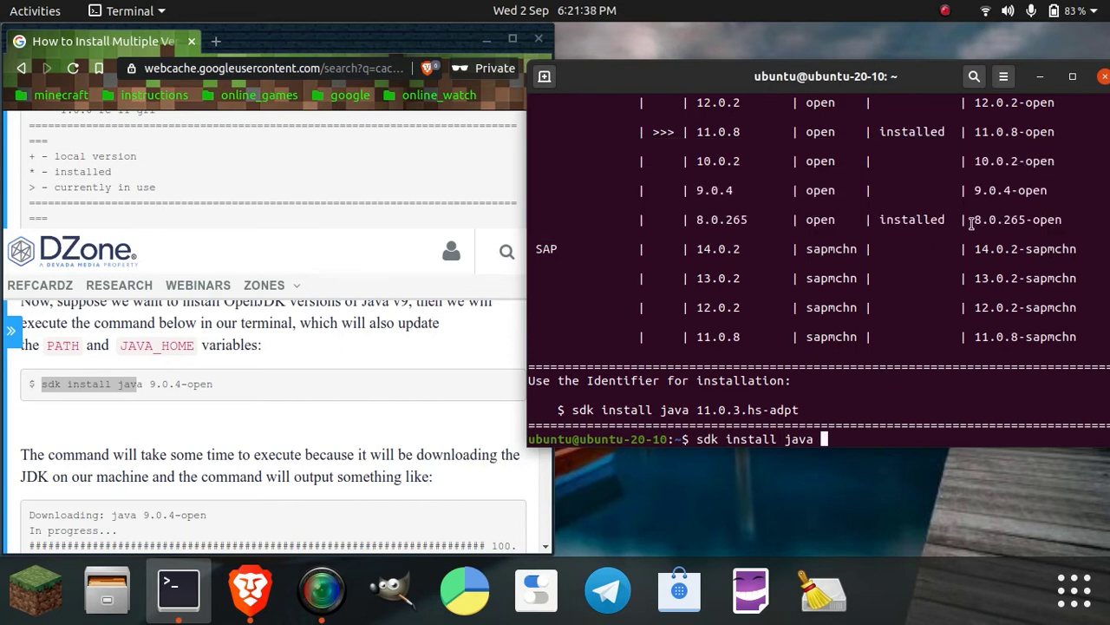
double_click(1017, 219)
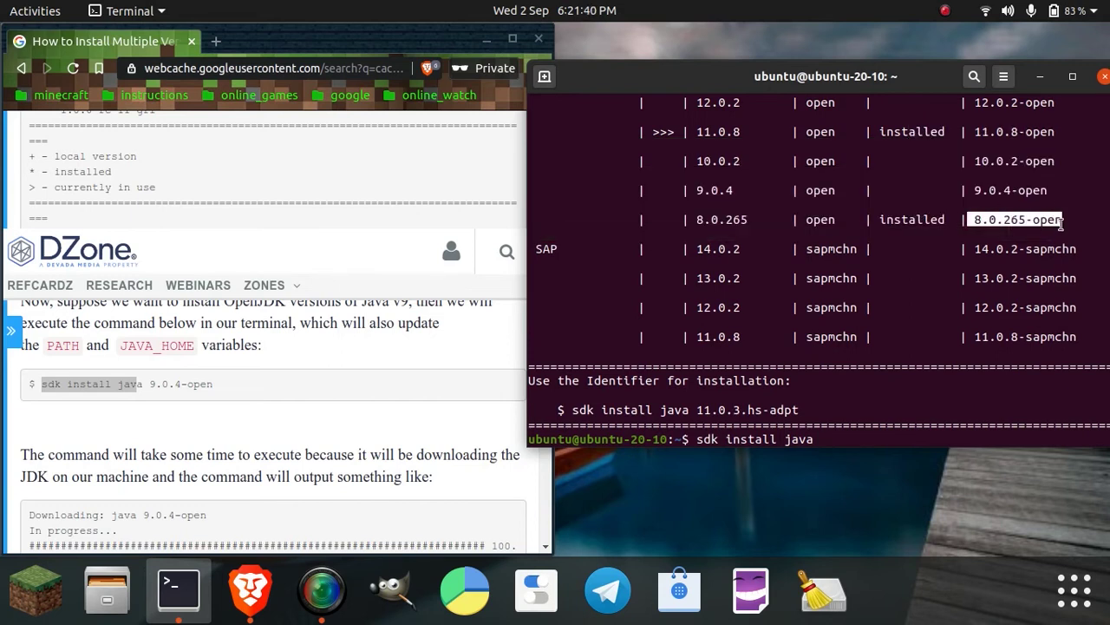
key(ctrl+c)
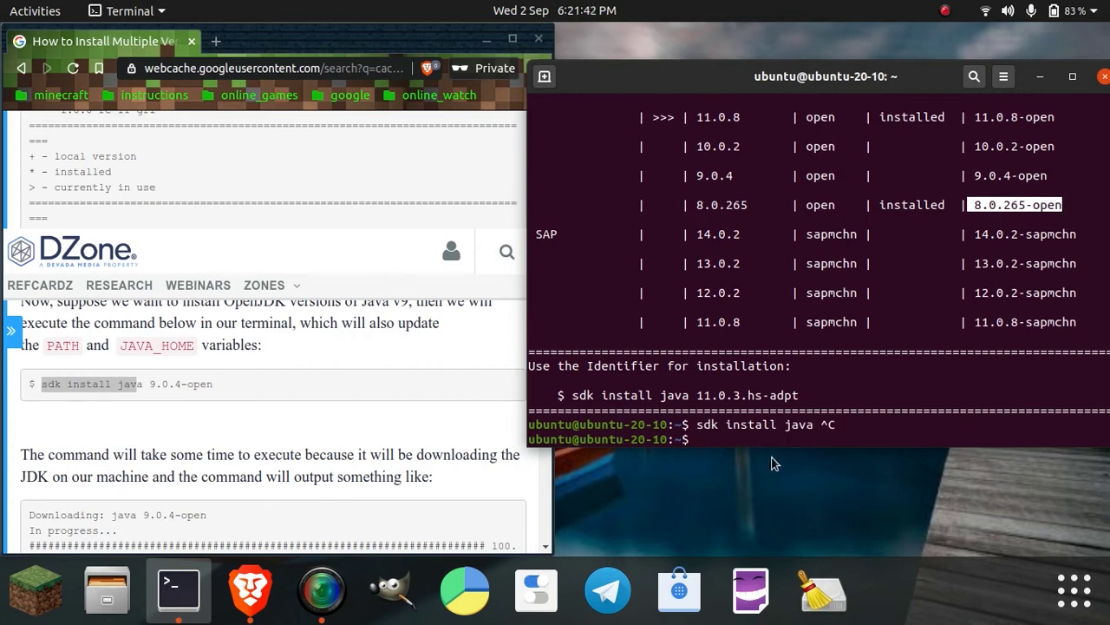
mouse_move(1026, 233)
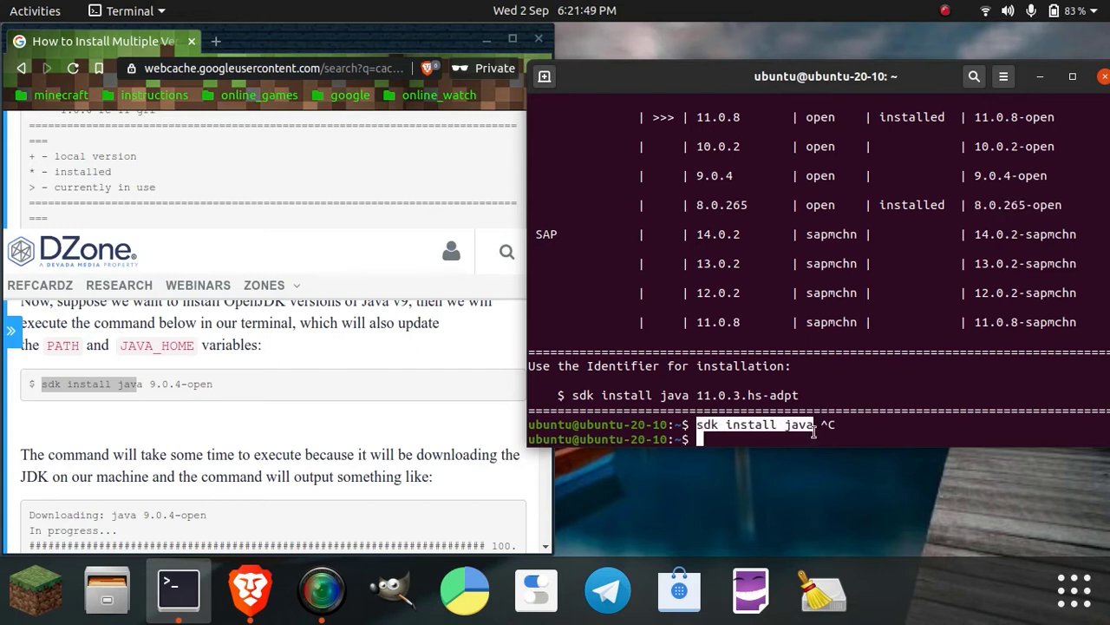
Step: Enter 'sdk install java 8.0.265-open', which reports it is already installed
text(sdk install java)
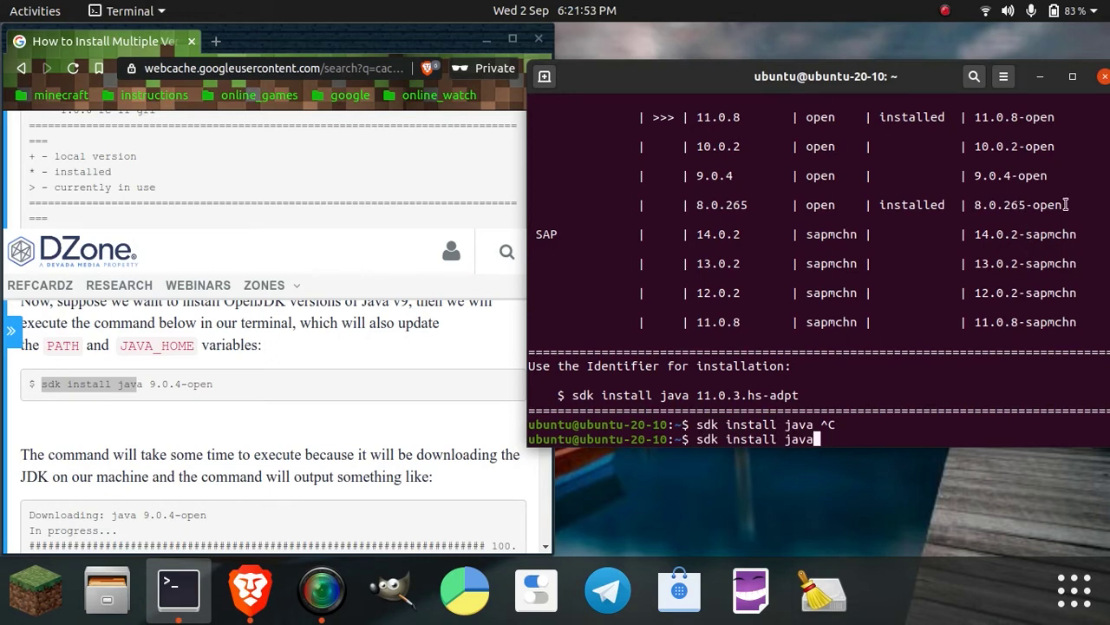
double_click(1017, 205)
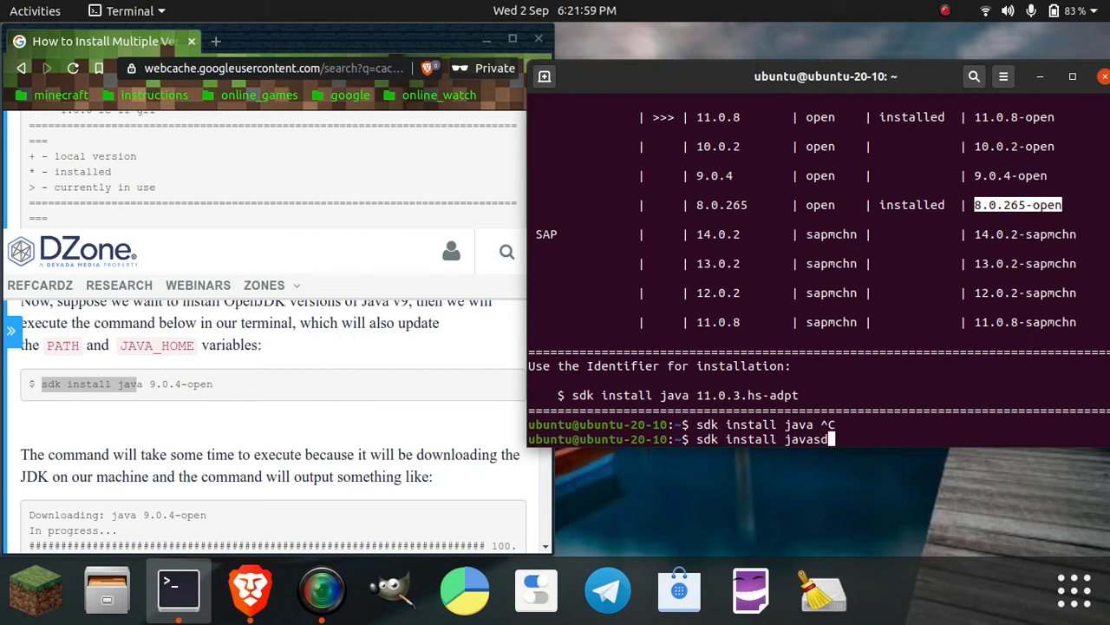
key(BackSpace)
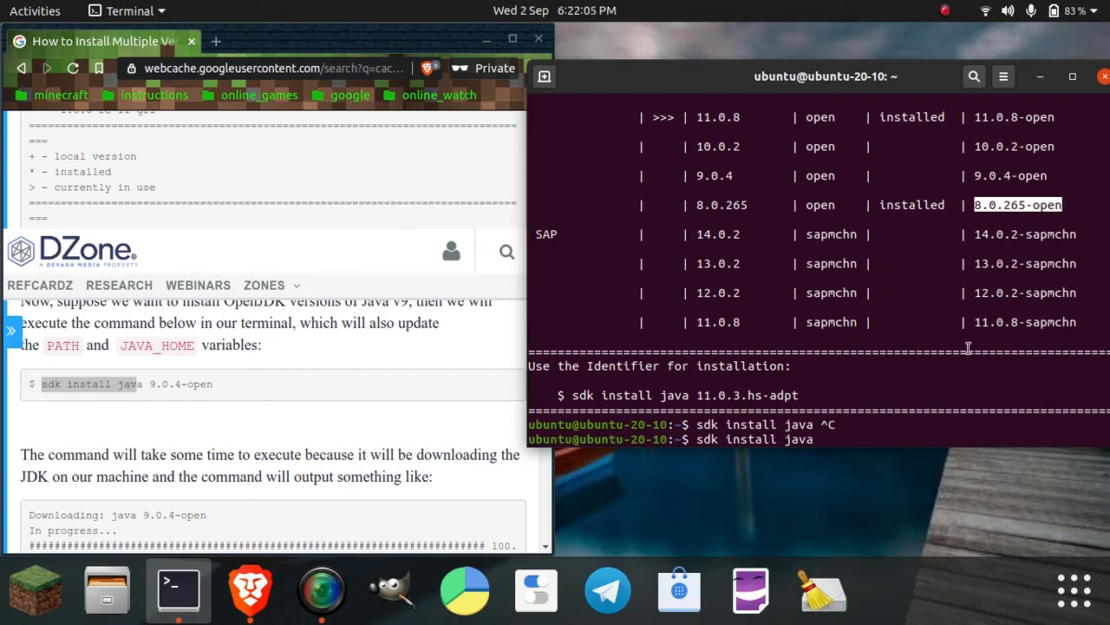
text(8.0.265-open)
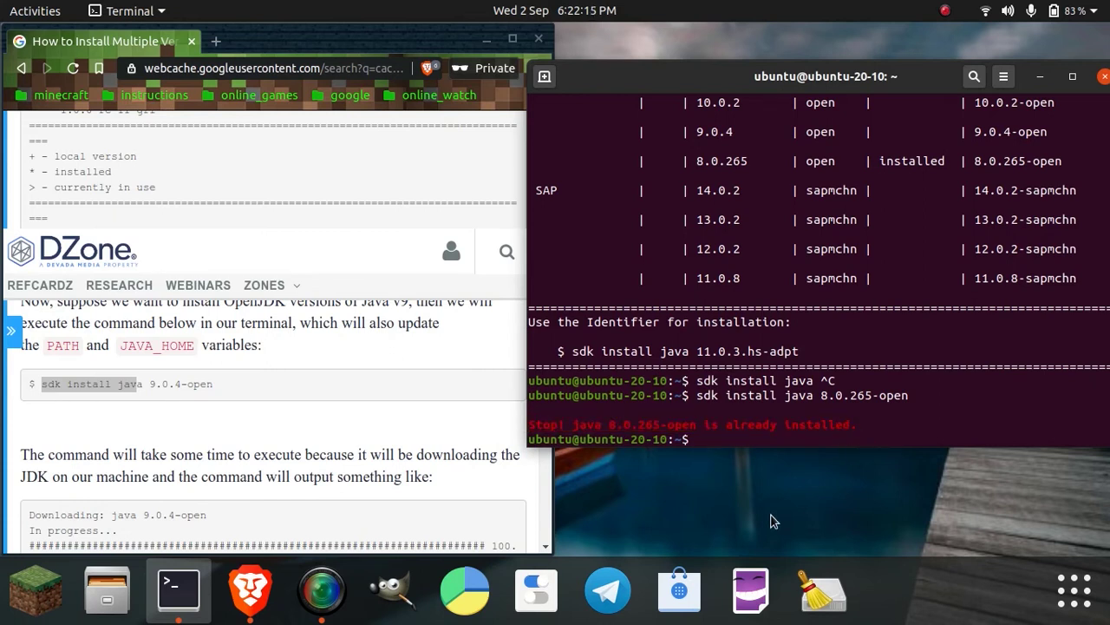
Step: Exit the terminal session
text(curl -s "https://get.sdkman.io" | bash)
text(reb)
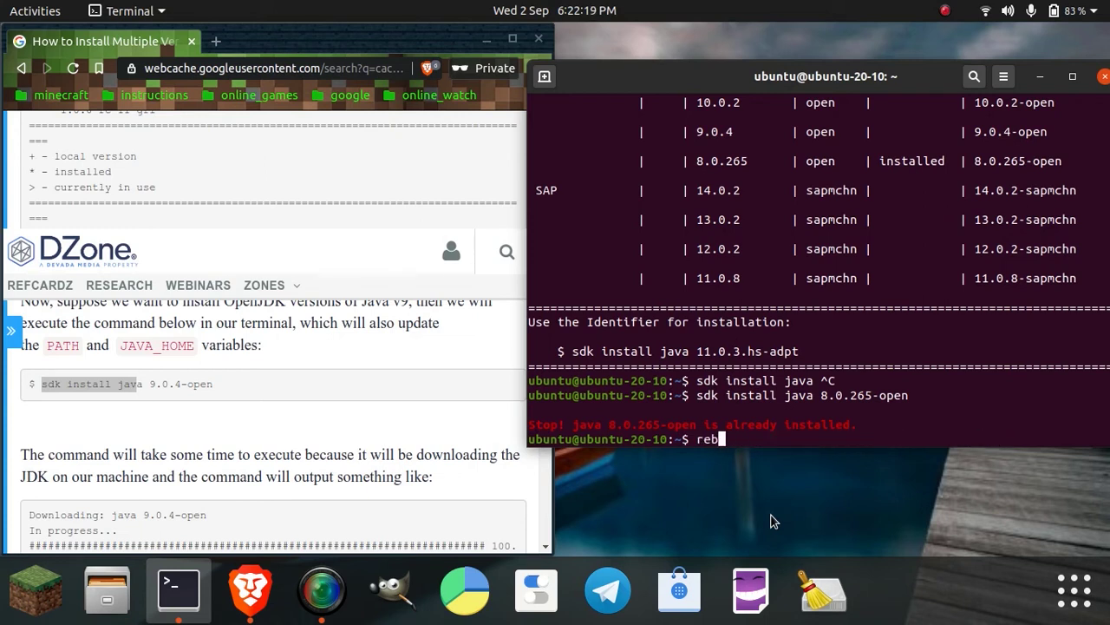
text(exi)
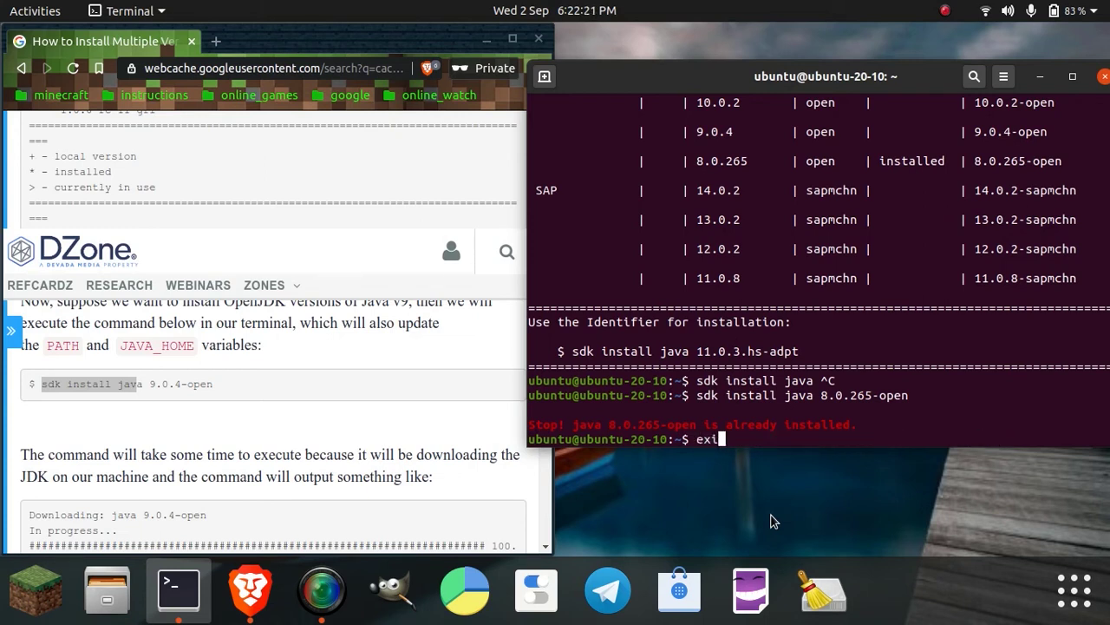
key(Return)
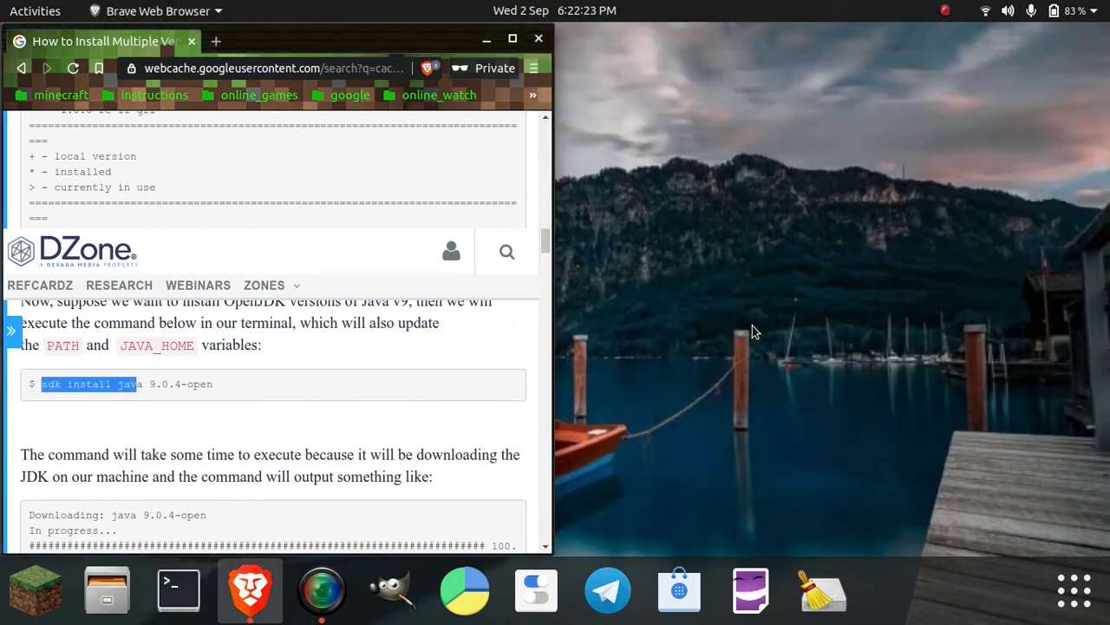
mouse_move(499, 352)
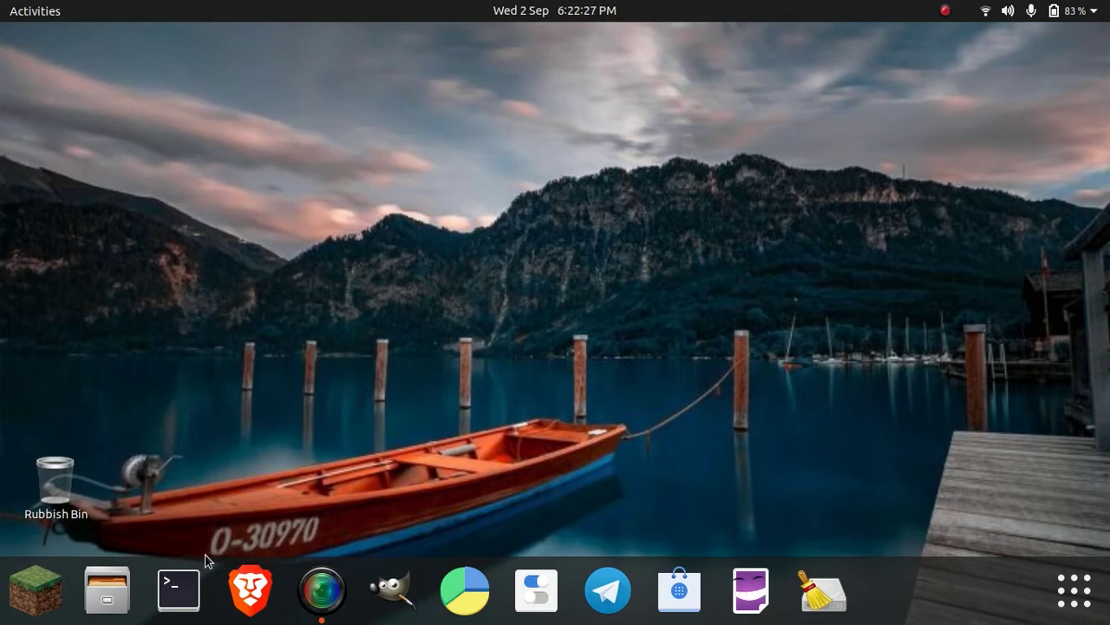
Step: Open Minecraft Launcher and choose release 1.0 as the new installation's version
click(35, 598)
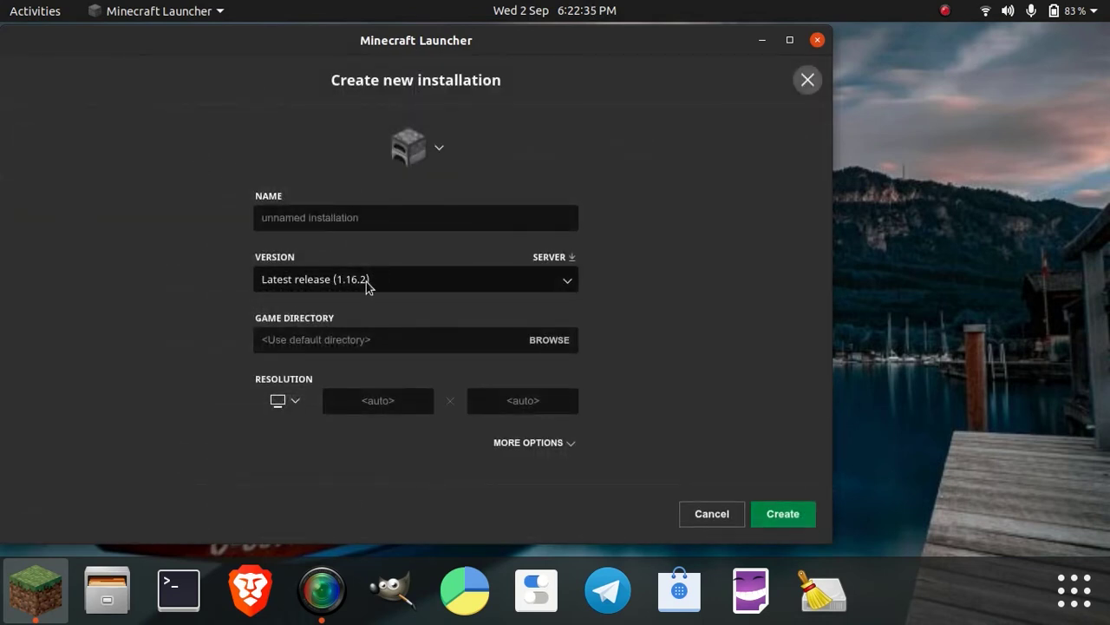
click(415, 278)
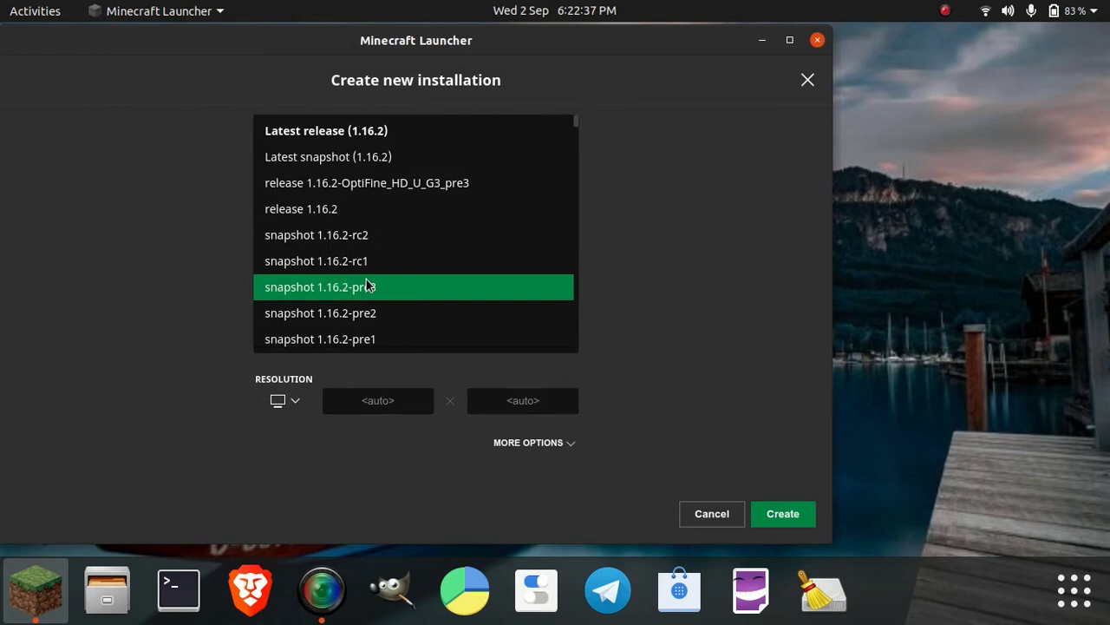
scroll(down, 3)
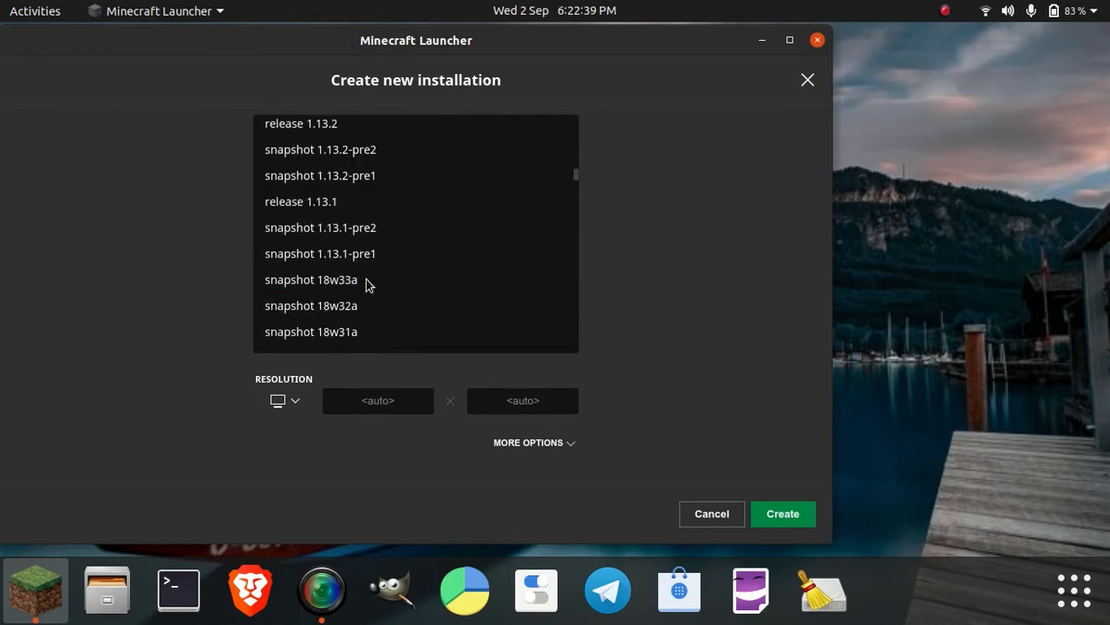
scroll(down, 3)
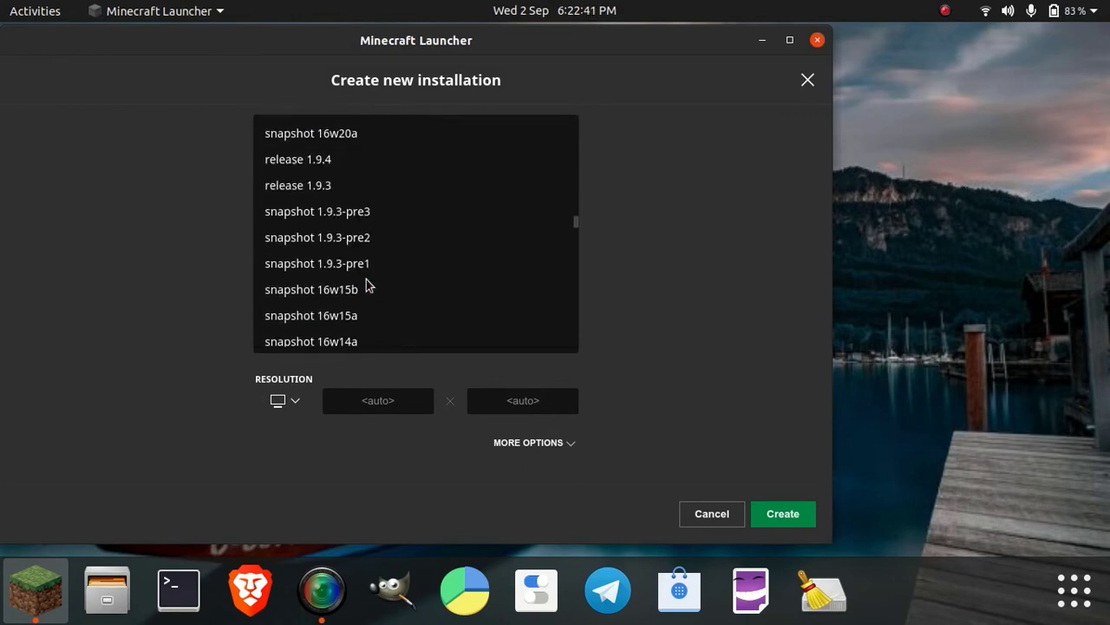
scroll(down, 3)
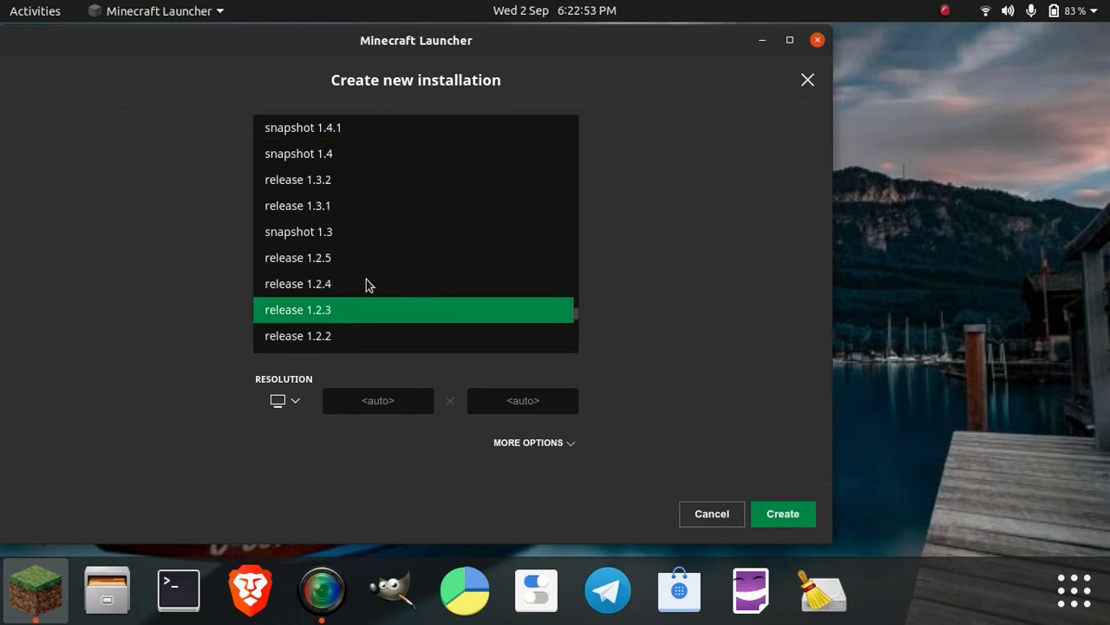
scroll(down, 3)
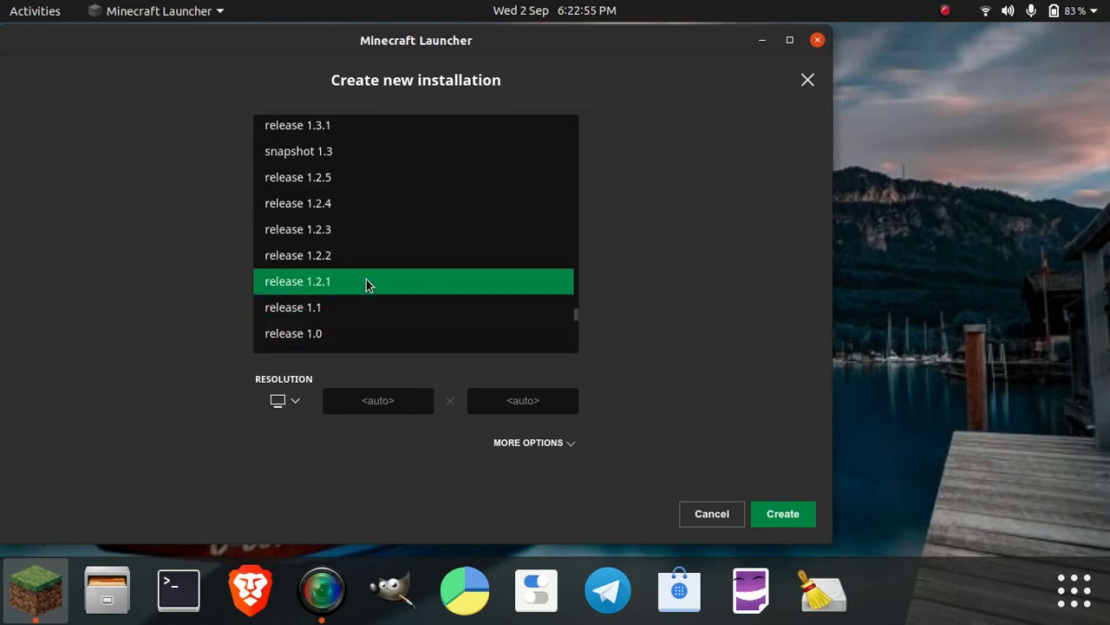
click(293, 333)
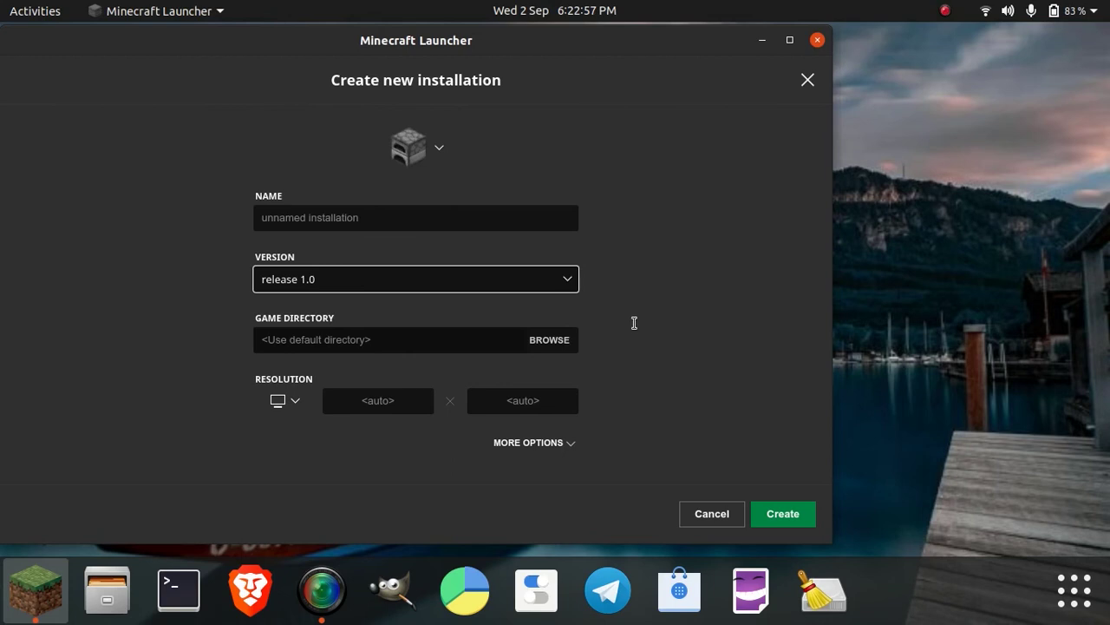
Step: Reveal More Options and browse for a custom Java executable
click(532, 443)
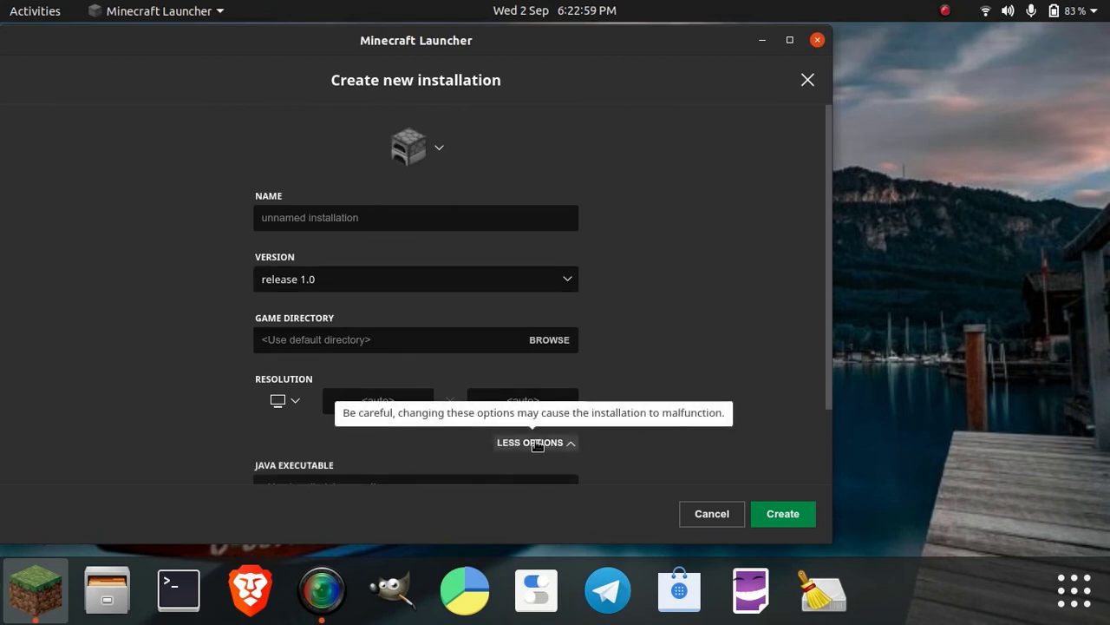
scroll(down, 3)
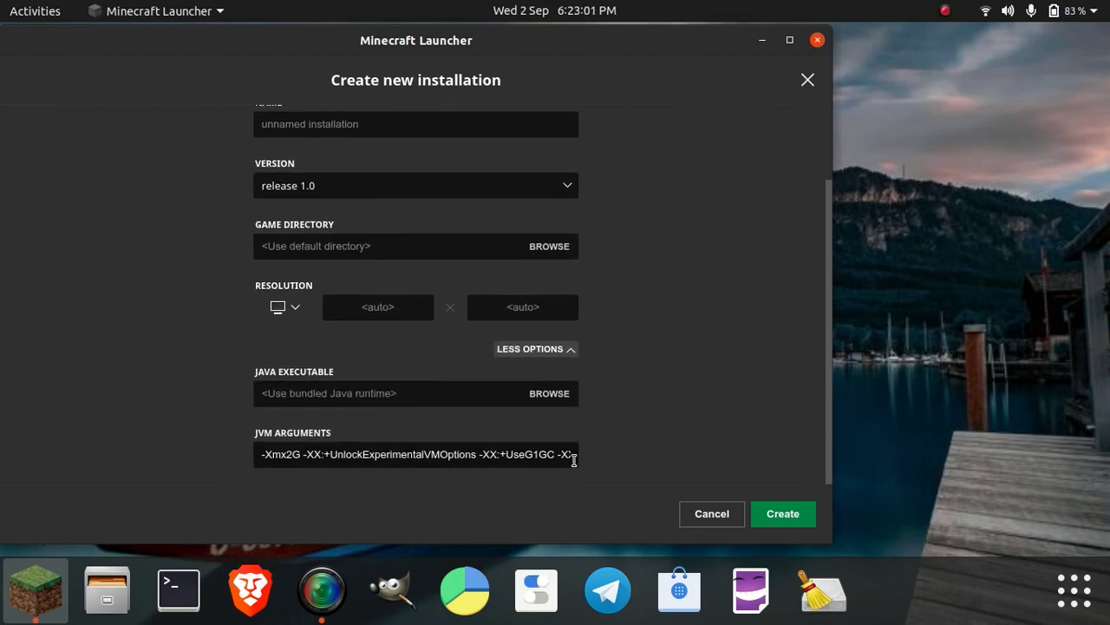
mouse_move(553, 395)
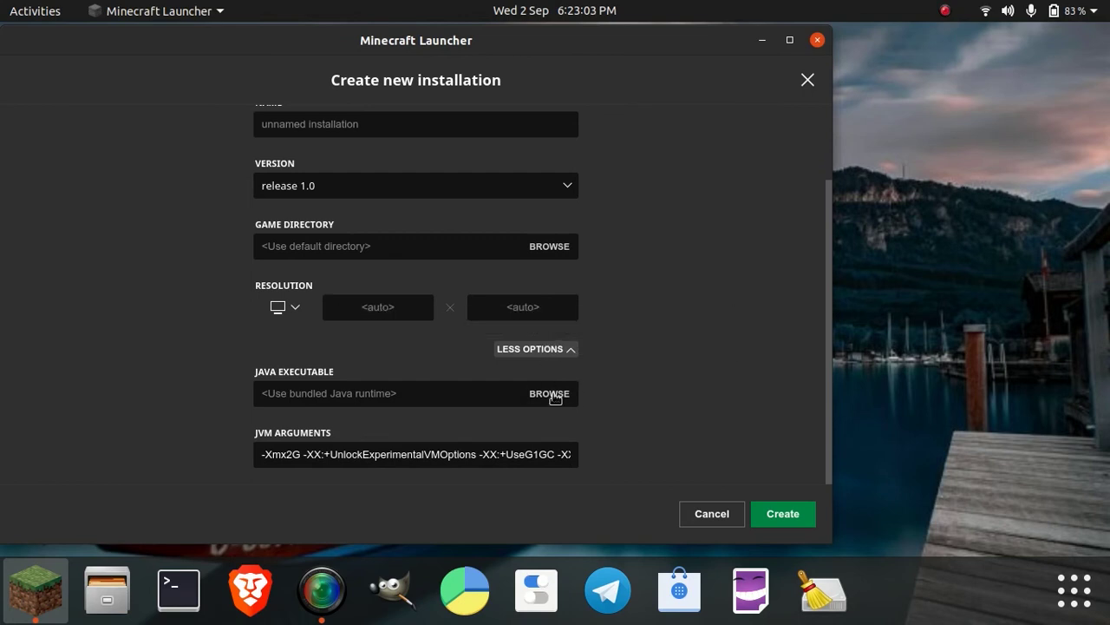
click(548, 393)
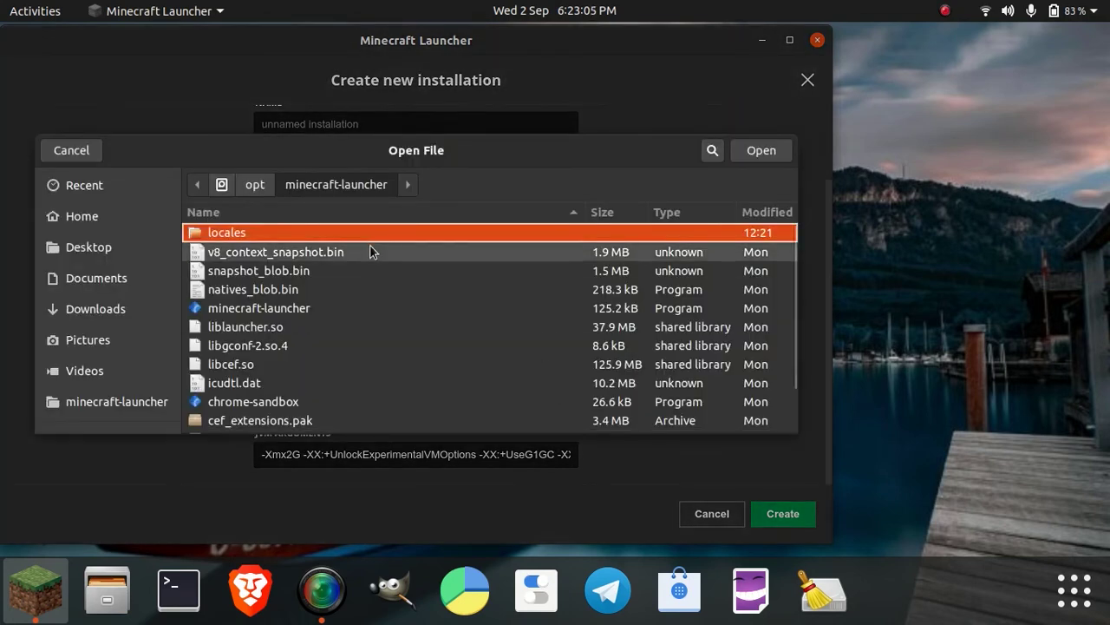
Step: Pick java from ~/.sdkman/candidates/java/8.0.265-open/bin as the Java executable
click(82, 216)
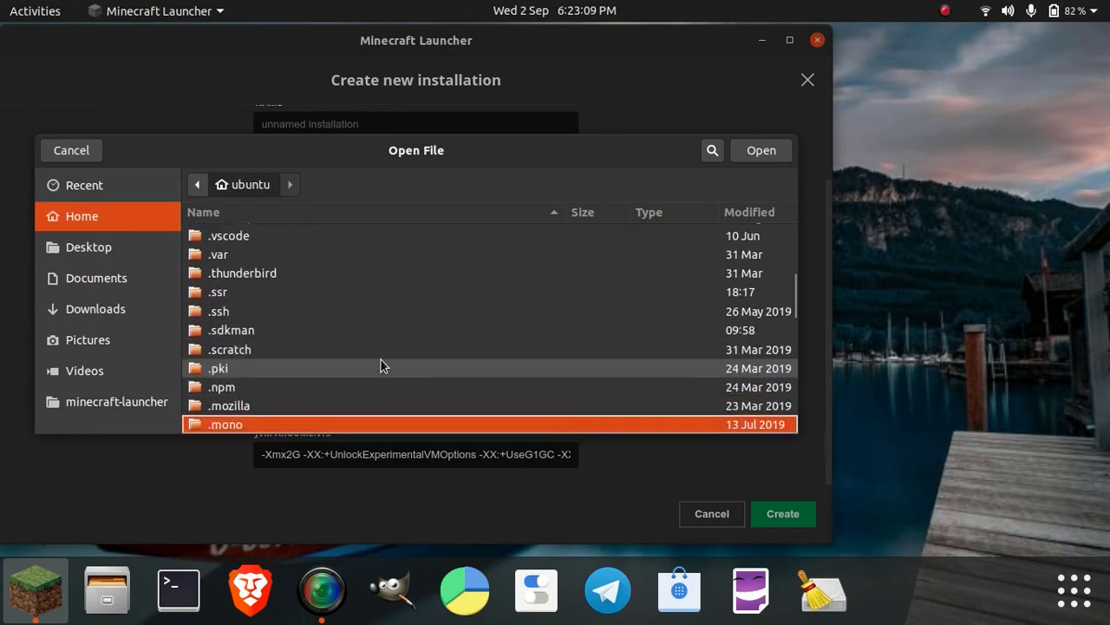
click(230, 330)
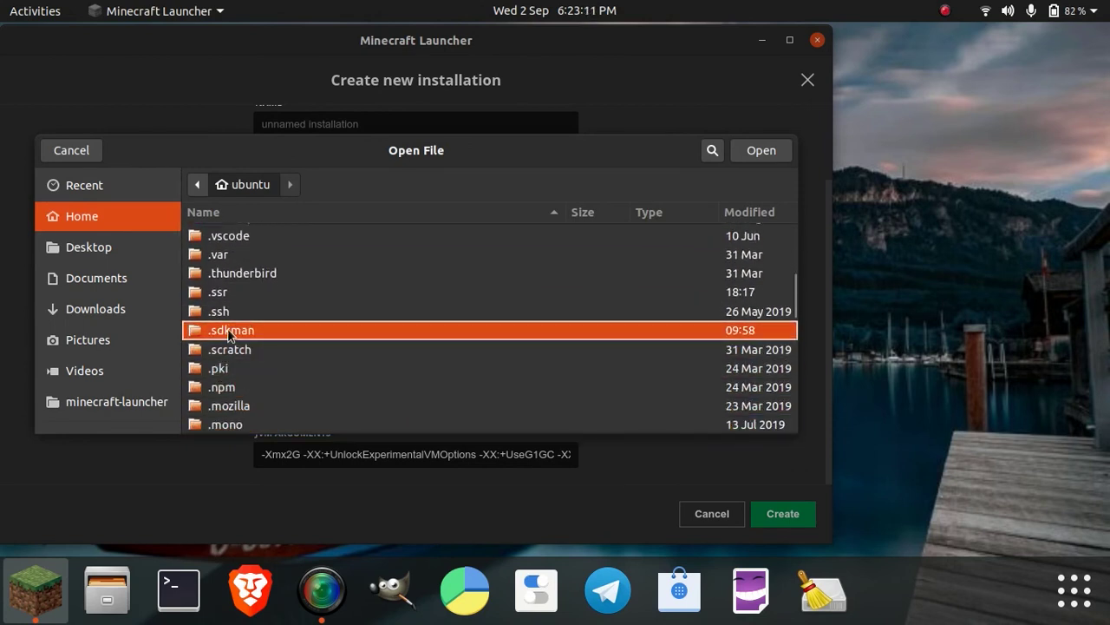
mouse_move(280, 341)
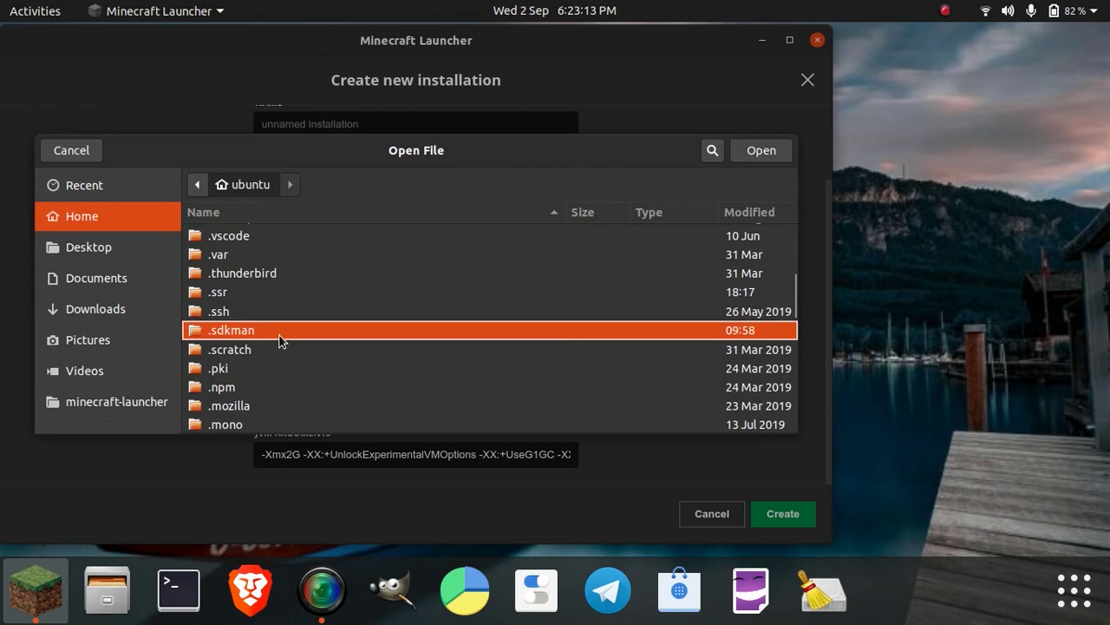
double_click(229, 329)
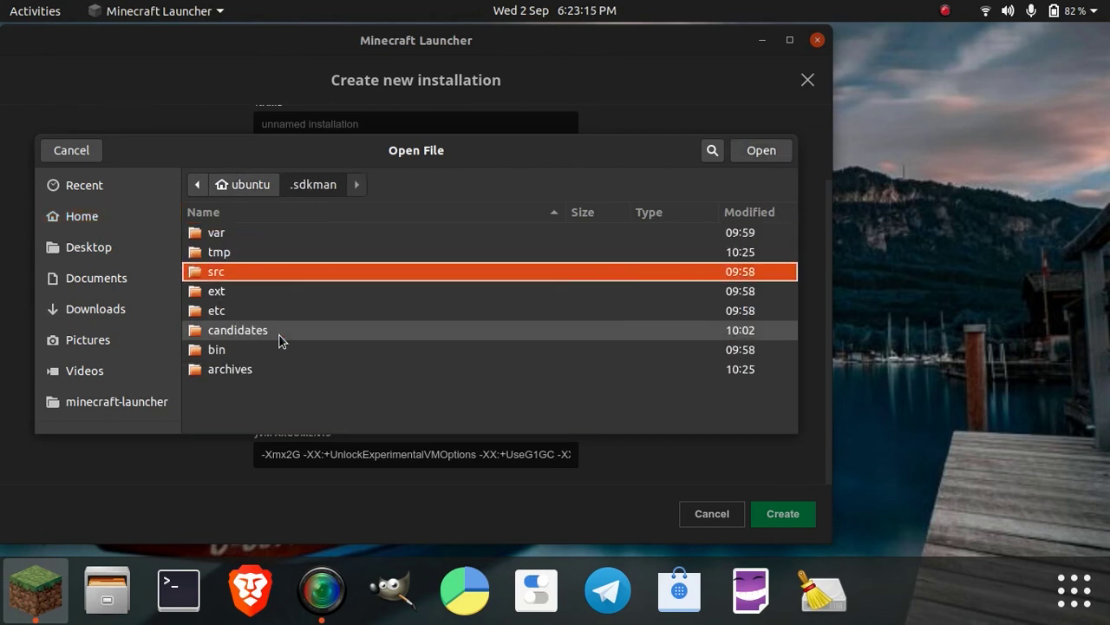
double_click(237, 330)
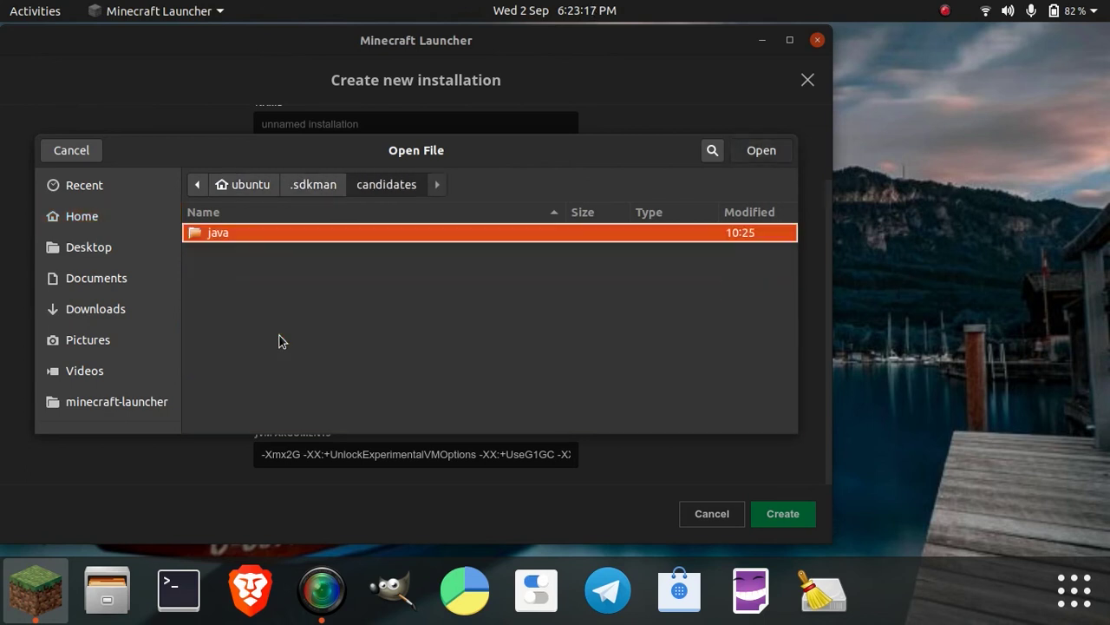
double_click(217, 232)
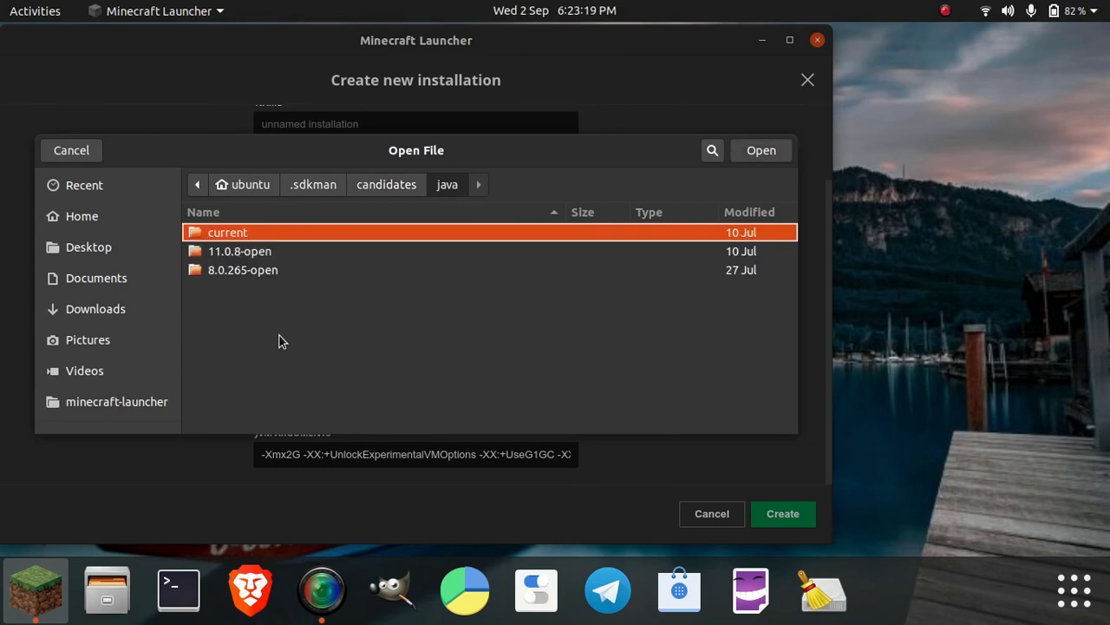
click(243, 270)
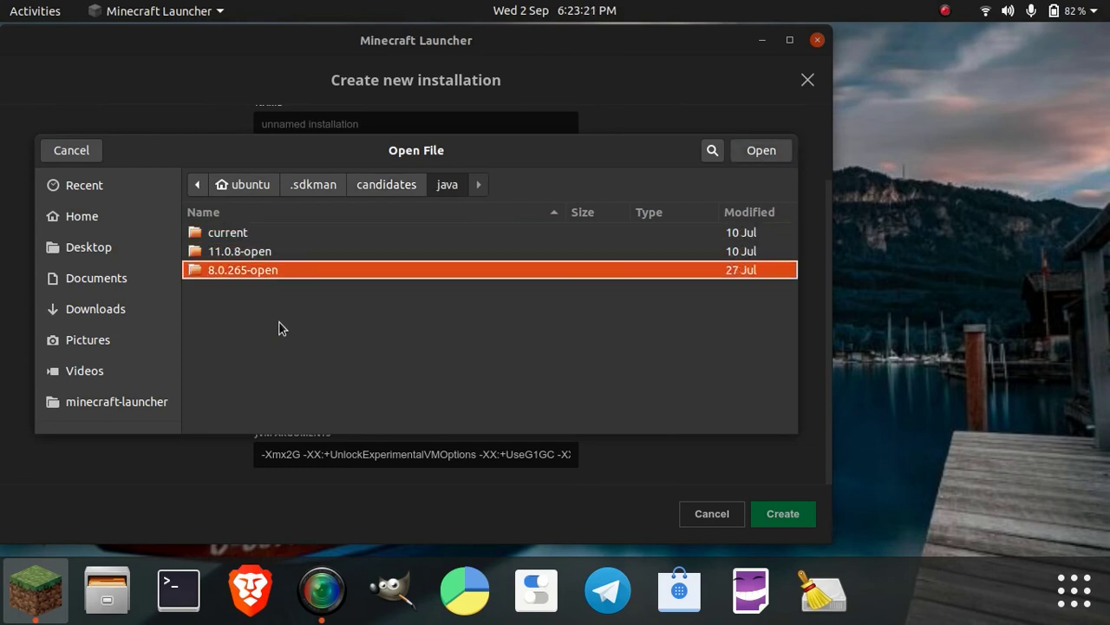
mouse_move(270, 274)
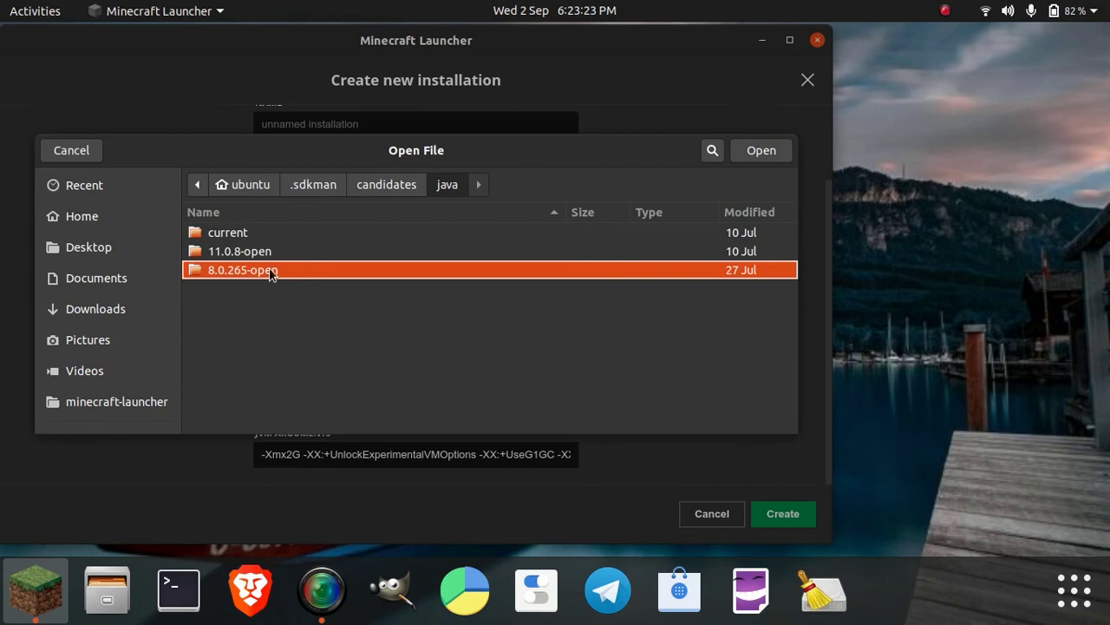
mouse_move(649, 310)
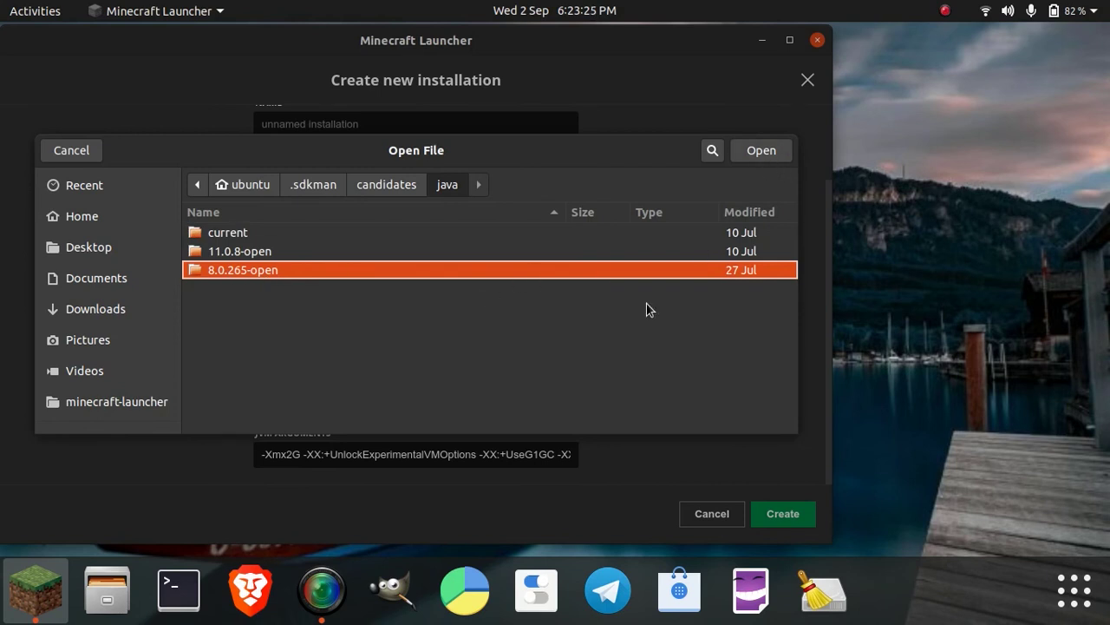
double_click(242, 270)
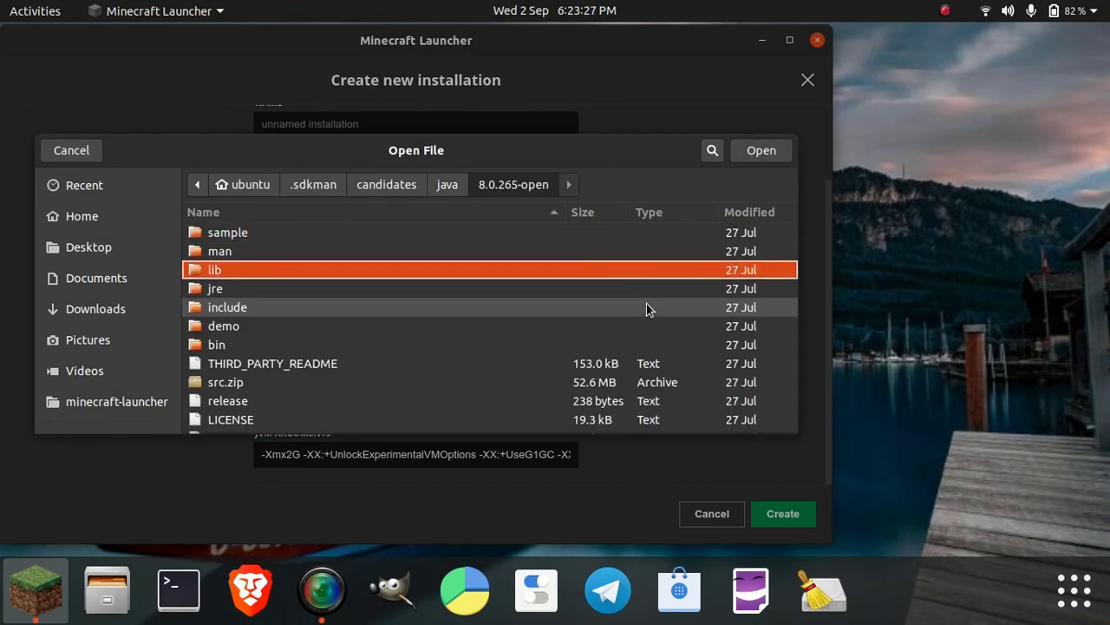
click(216, 344)
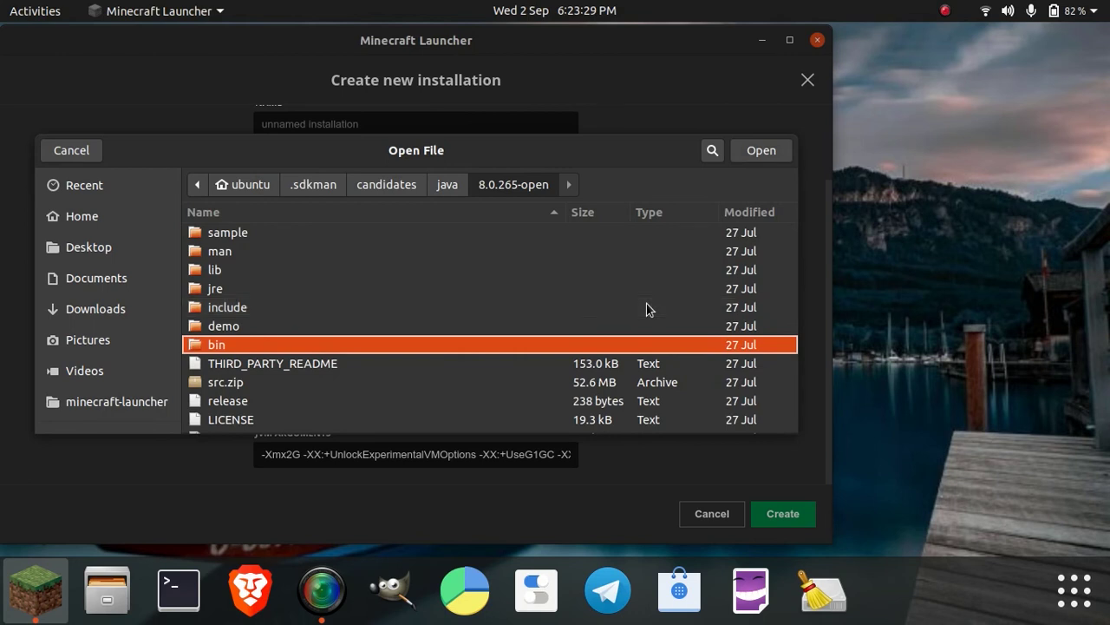
double_click(215, 344)
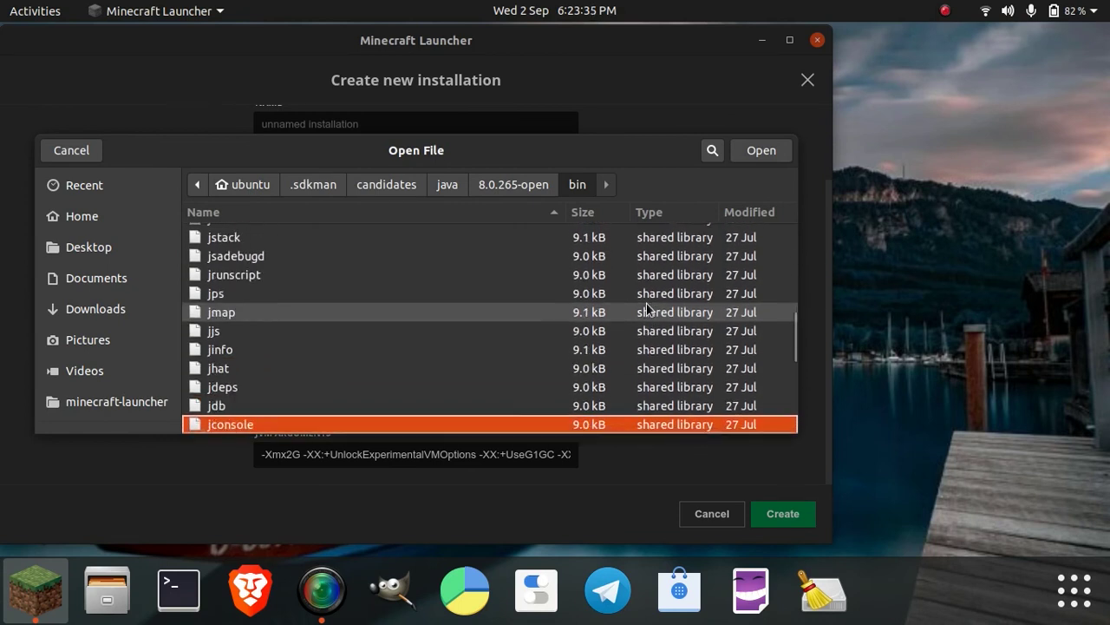
scroll(down, 3)
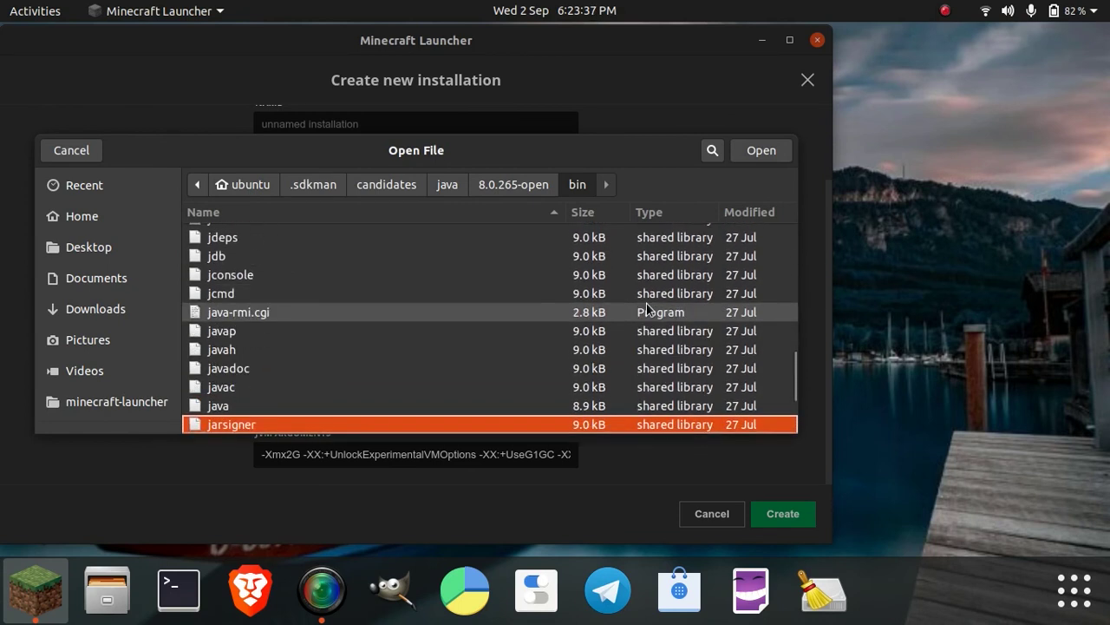
click(70, 150)
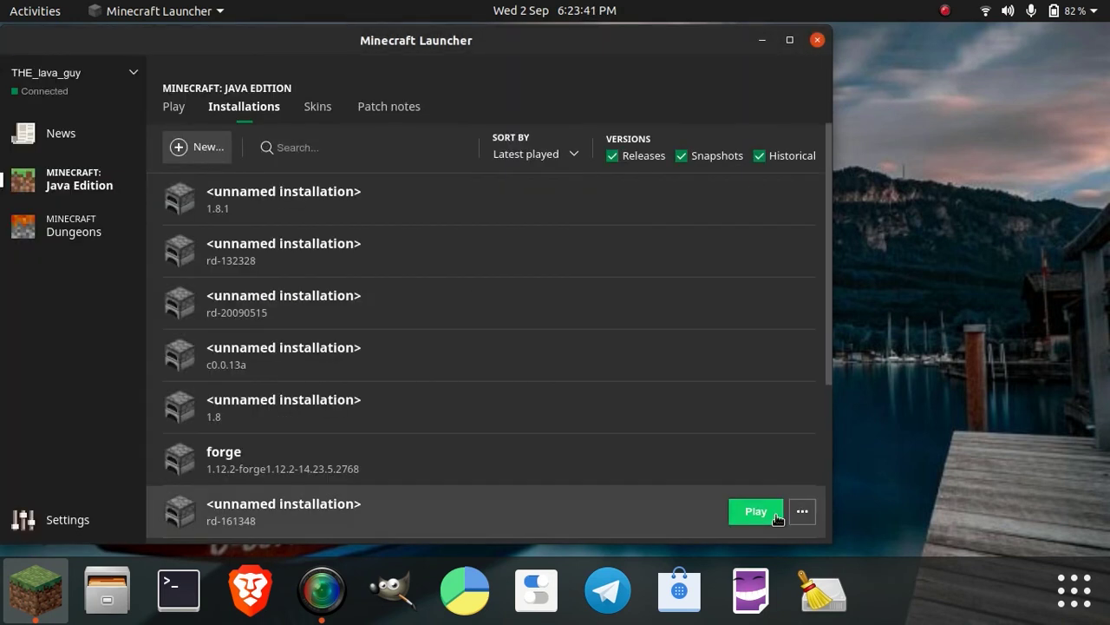
Step: Play the release 1.0 installation from the Installations list
scroll(down, 3)
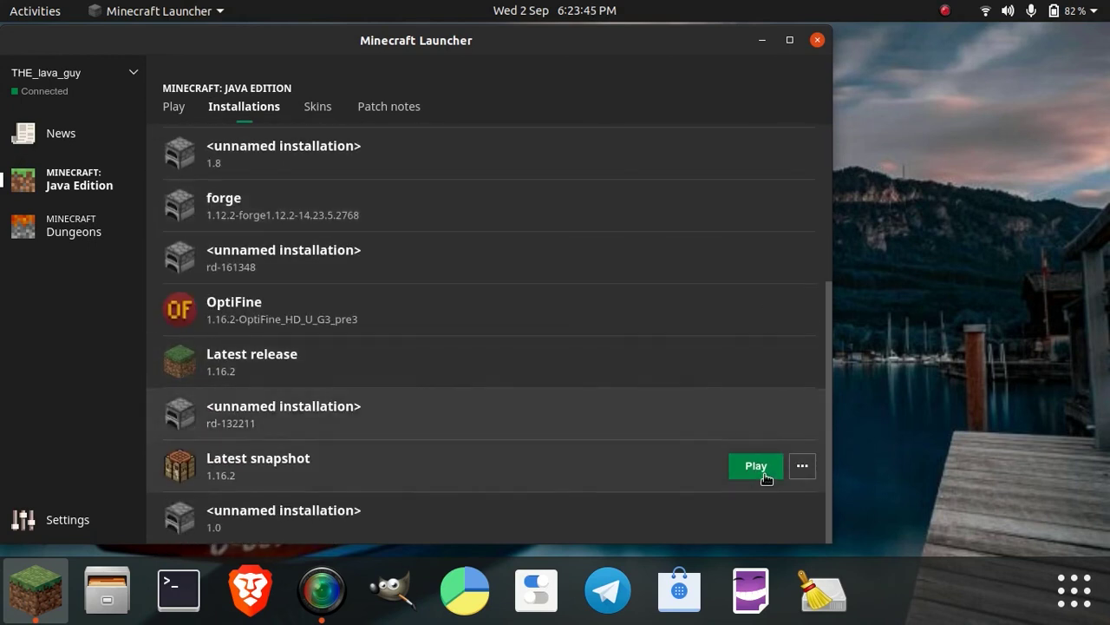
click(756, 466)
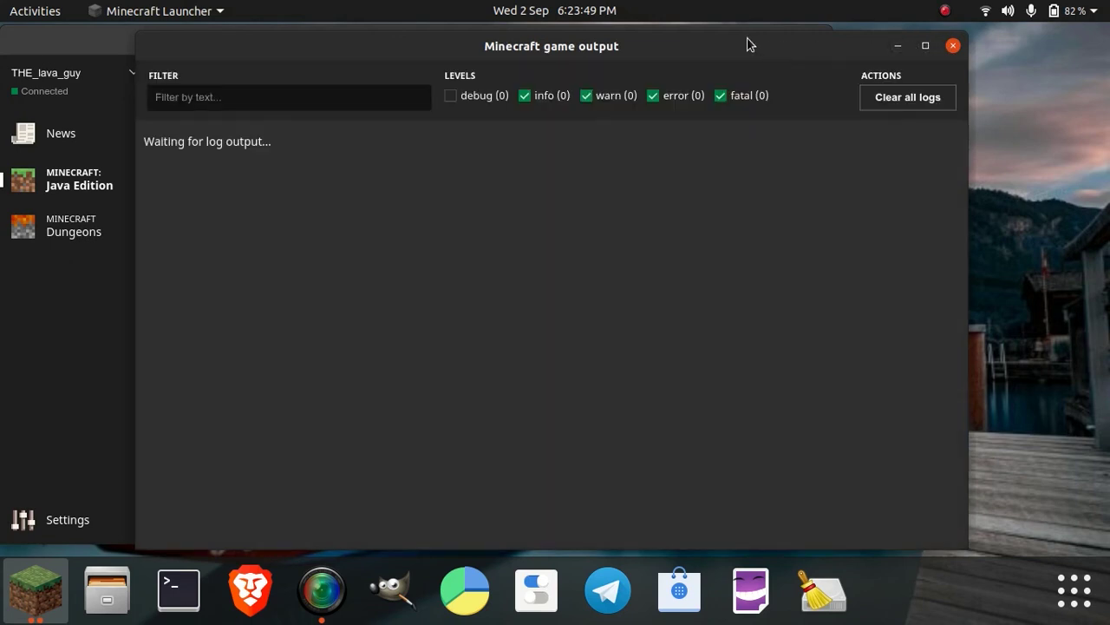
click(925, 45)
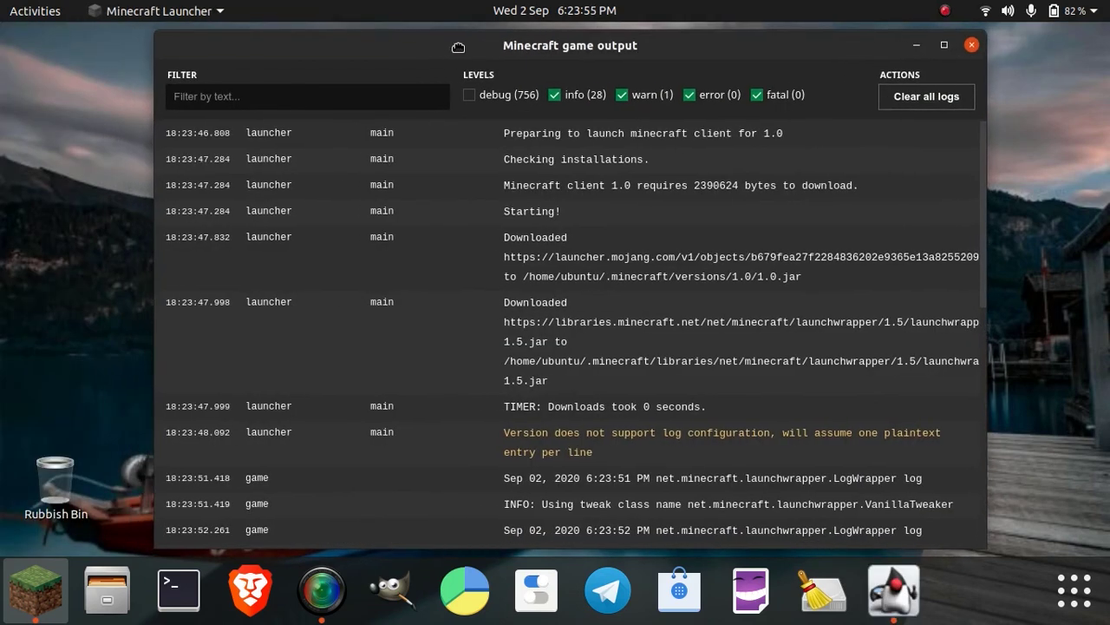
click(943, 44)
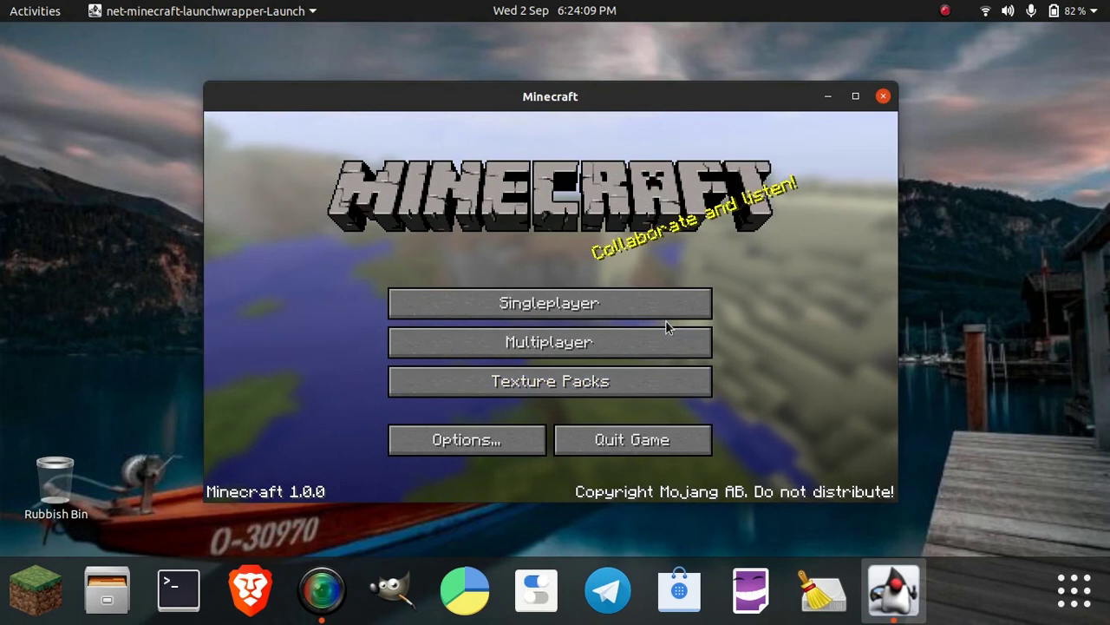
Step: View the Texture Packs screen and return to the Minecraft title screen
click(549, 381)
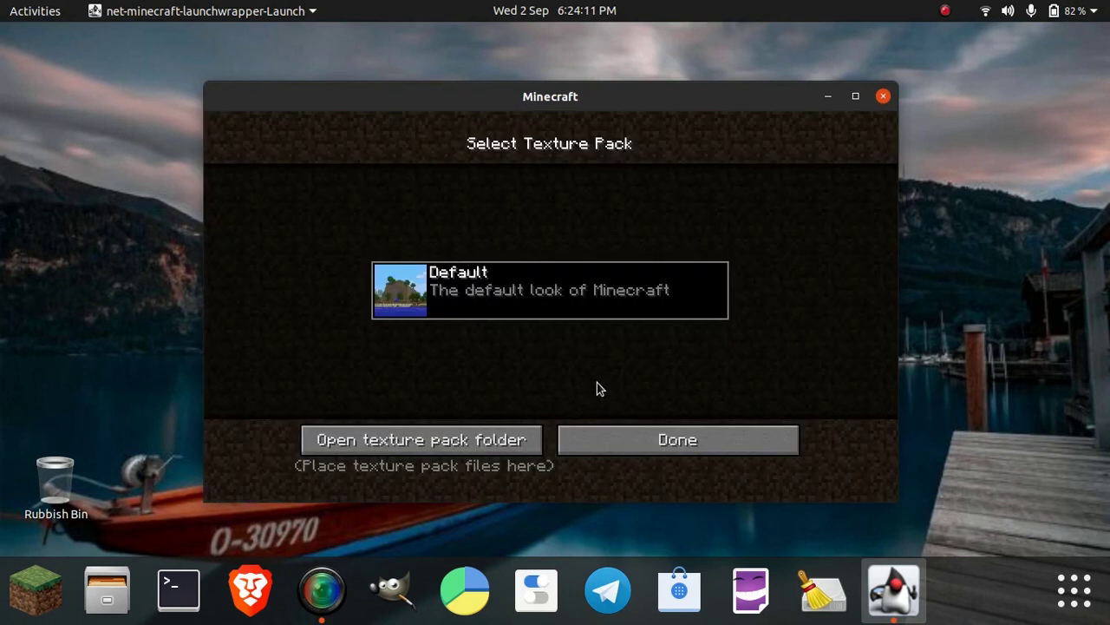
click(677, 439)
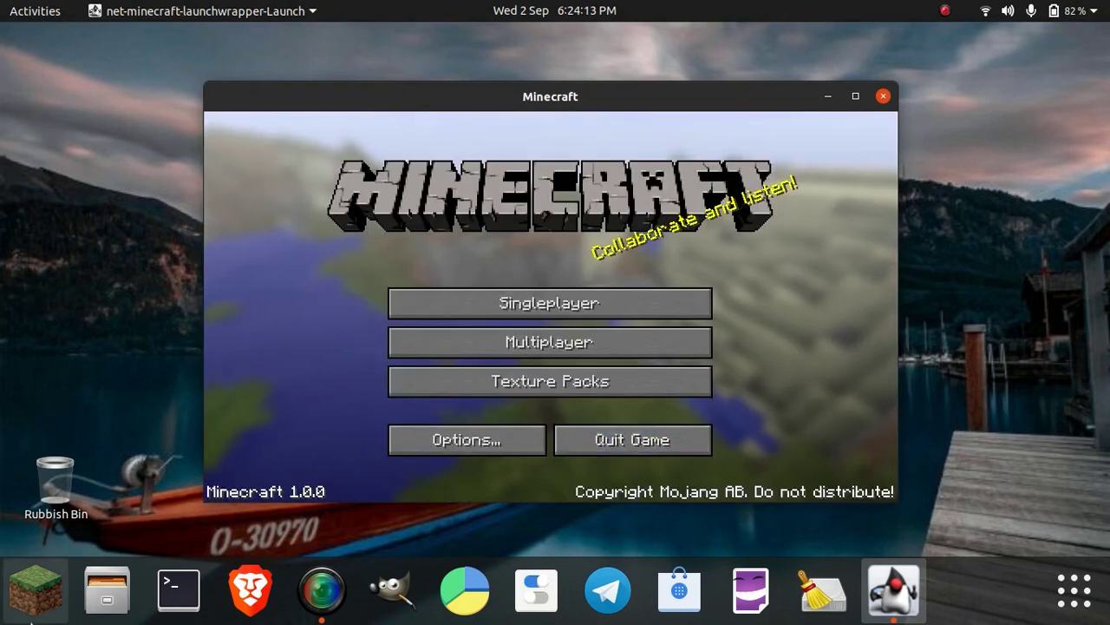
click(324, 607)
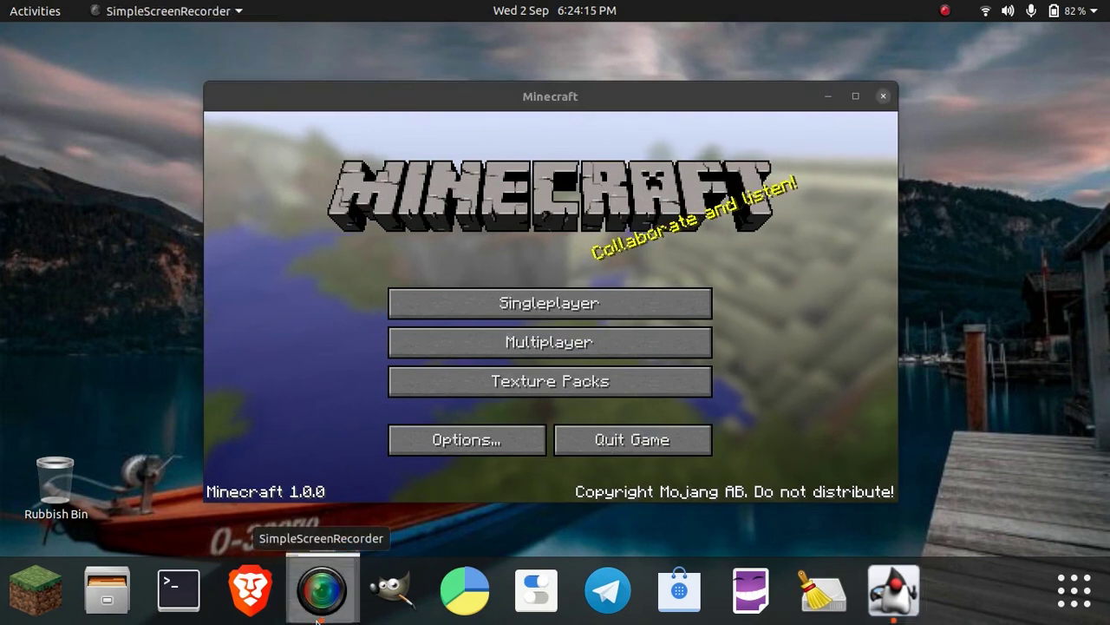
click(322, 599)
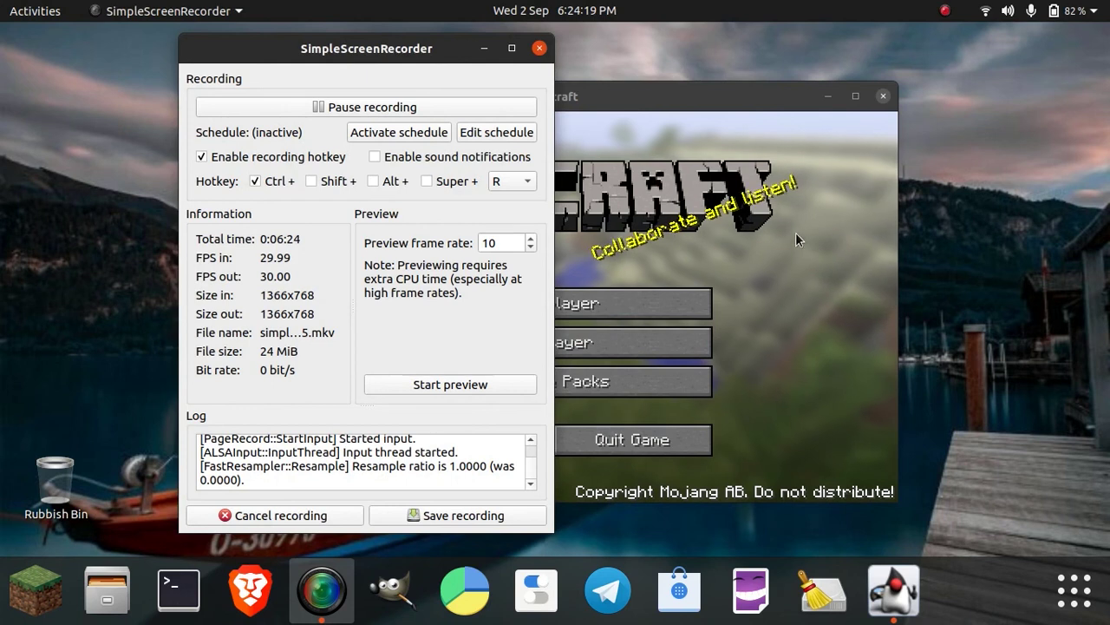
drag(366, 48, 355, 48)
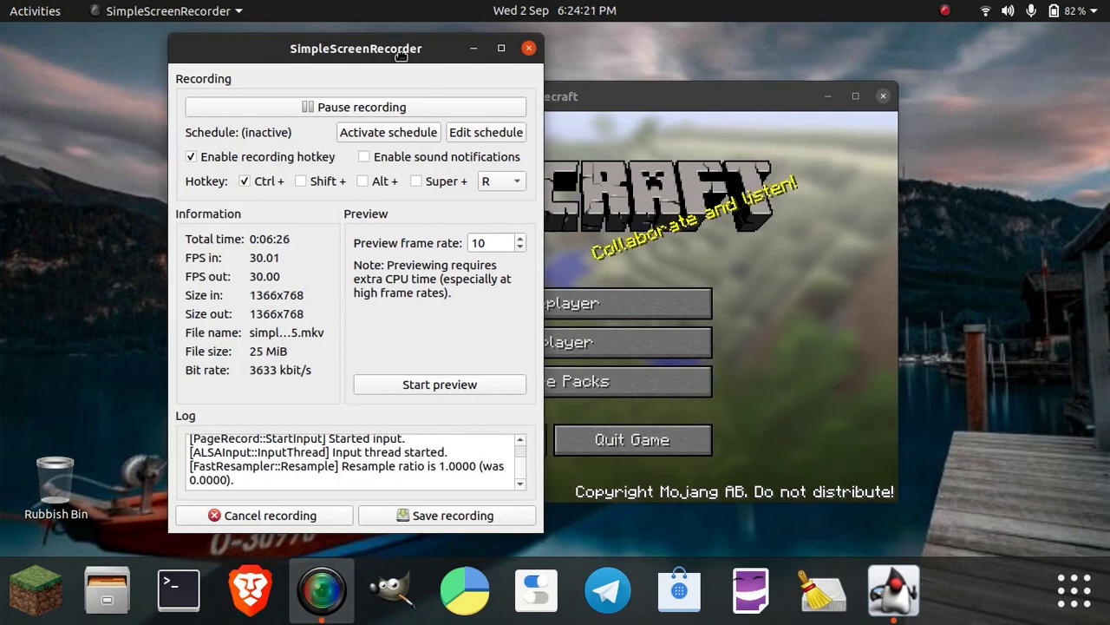